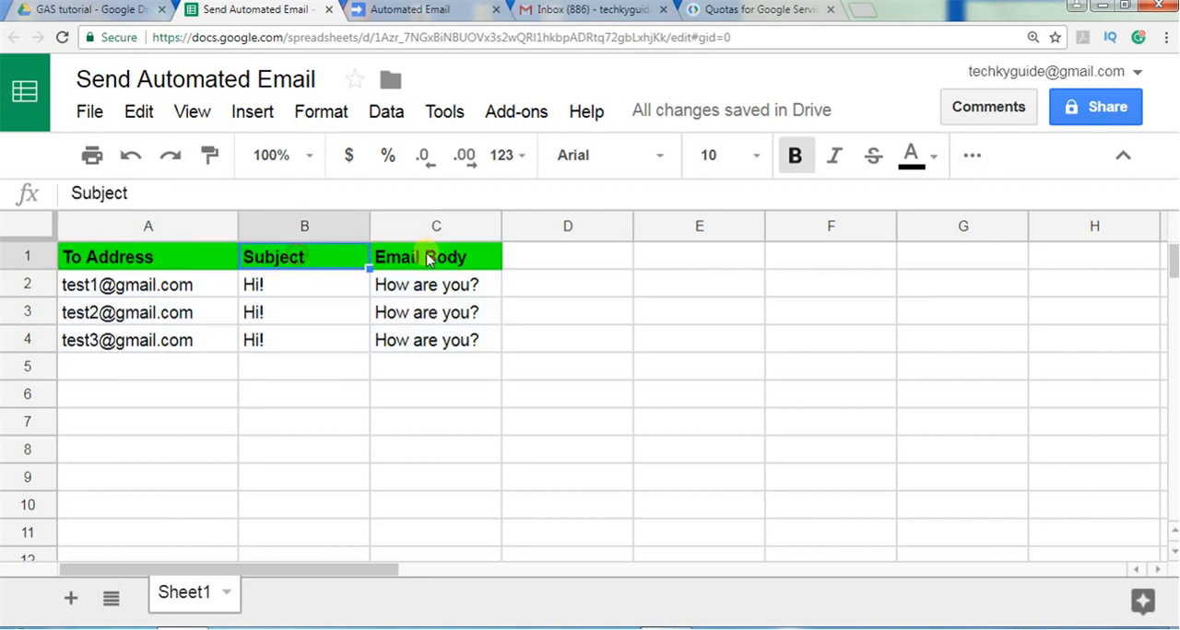
# Step: Review the addresses, subjects and bodies in columns A–C, then open Tools > Script editor
pyautogui.click(436, 284)
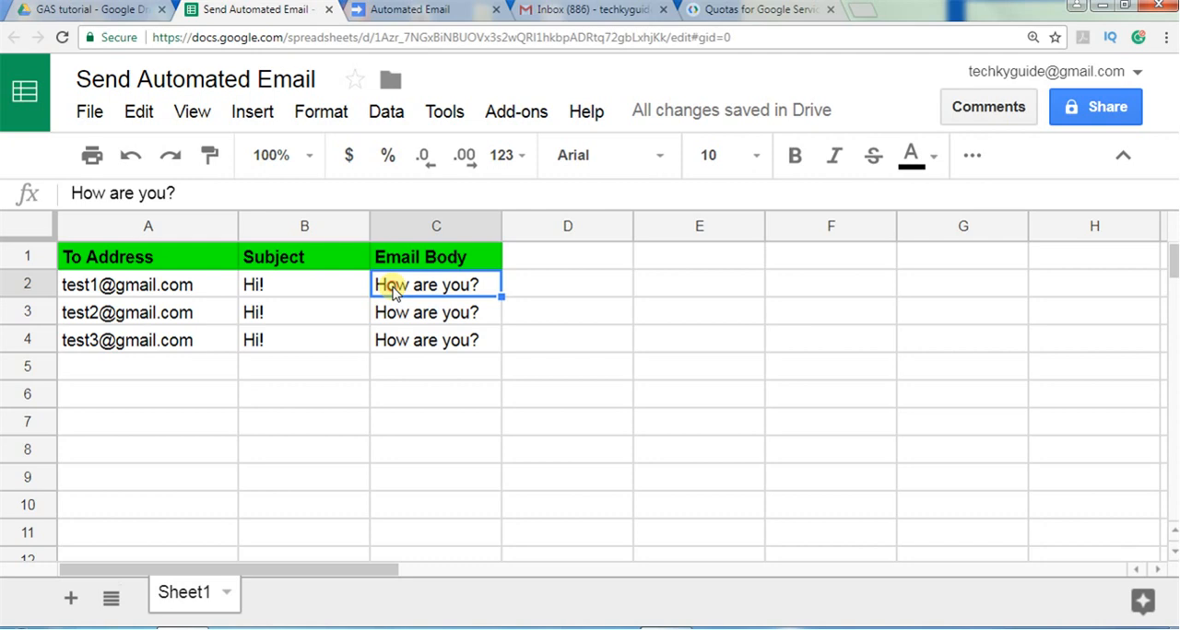
pyautogui.click(296, 284)
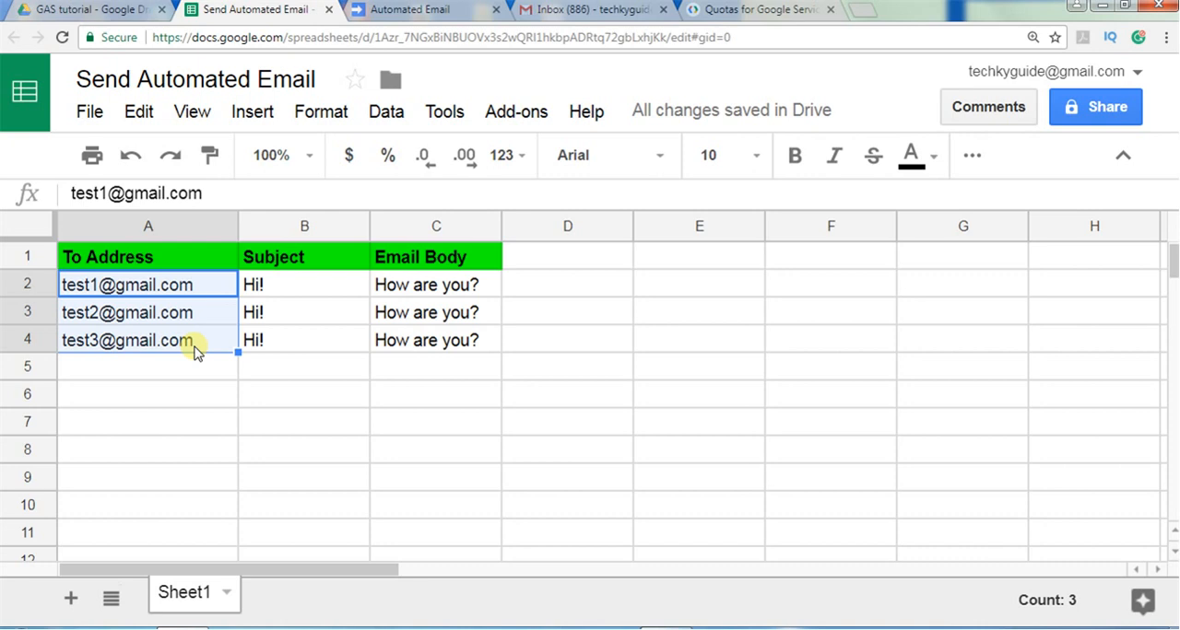
pyautogui.moveTo(283, 304)
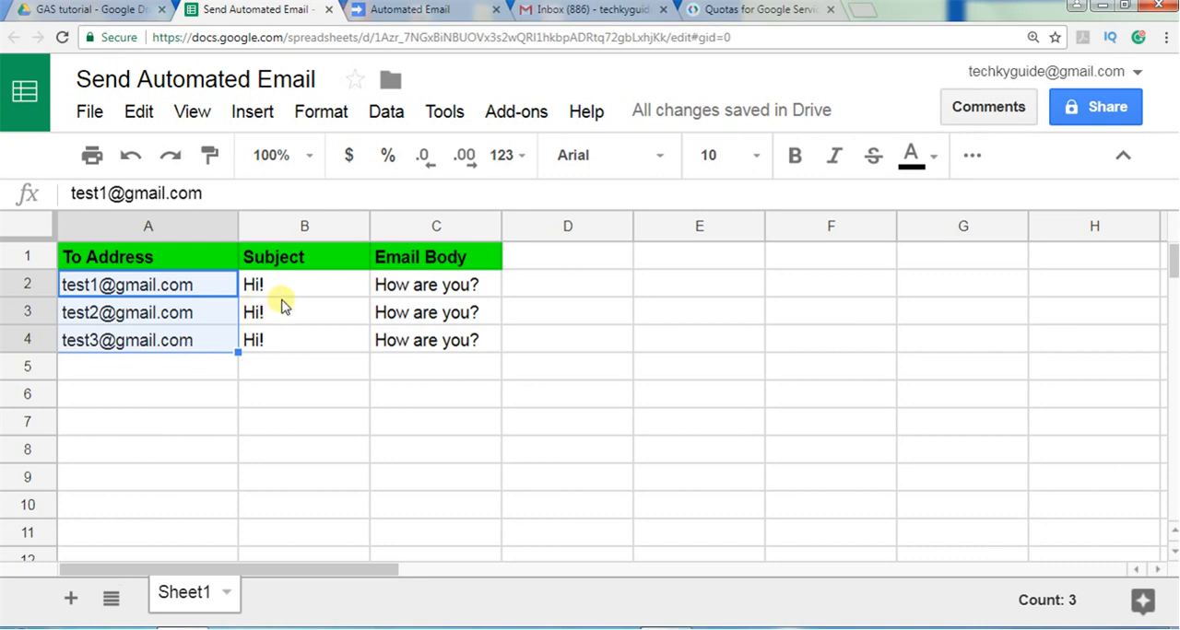
pyautogui.click(304, 284)
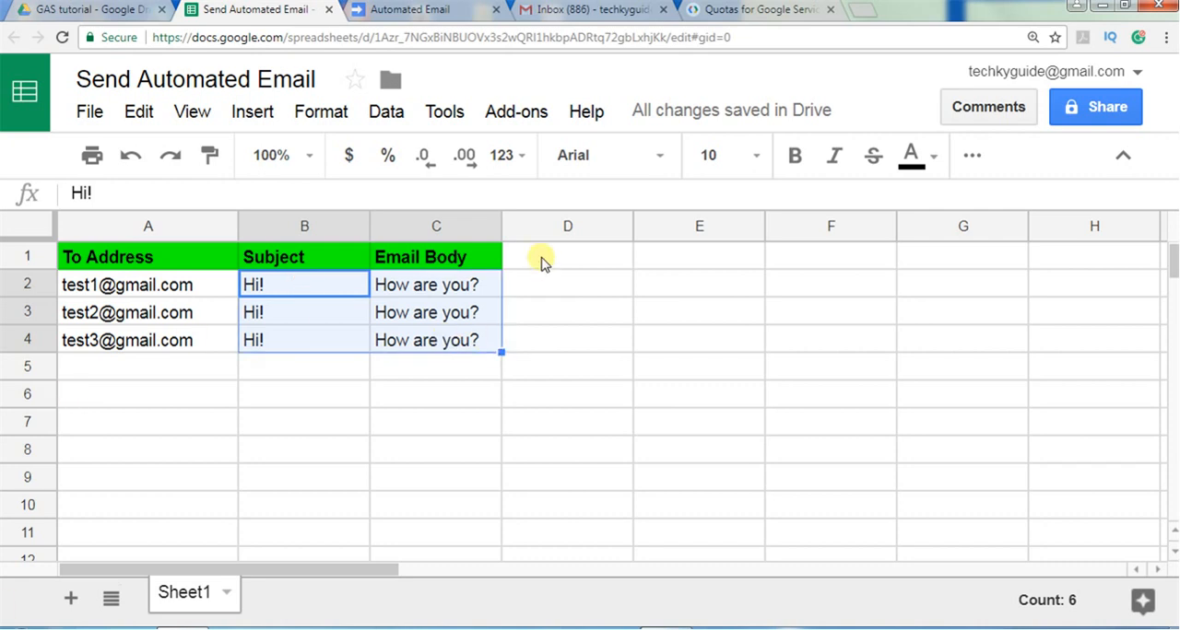
pyautogui.moveTo(484, 185)
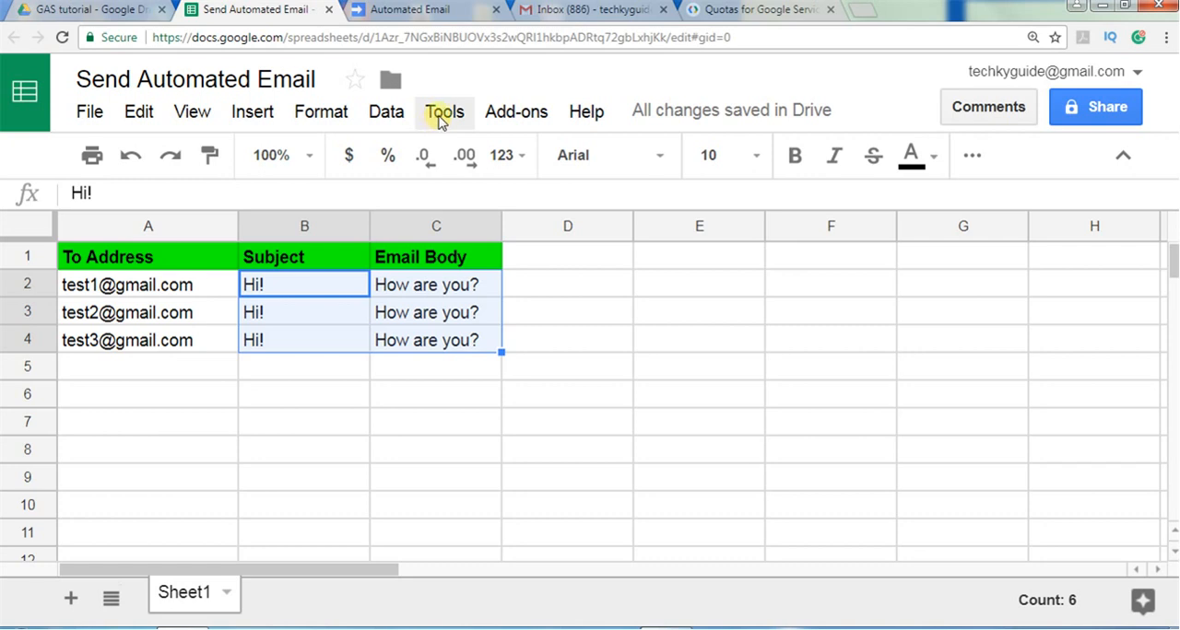
pyautogui.click(444, 111)
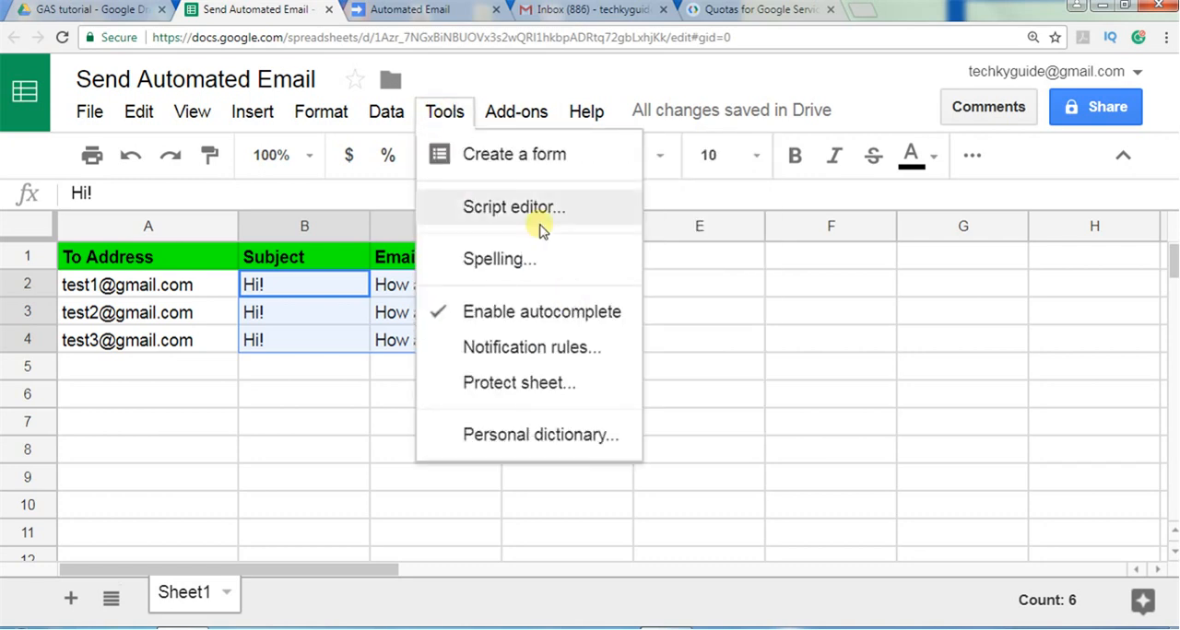
pyautogui.click(509, 206)
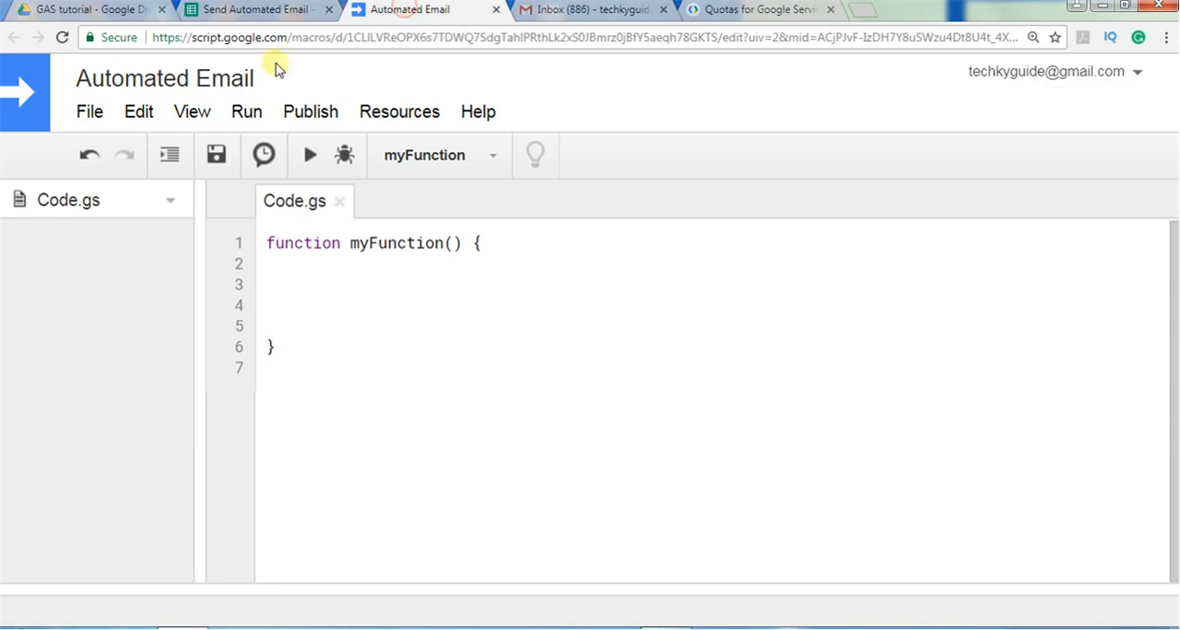
# Step: Rename the default myFunction to sendAutomatedEmail
pyautogui.click(132, 79)
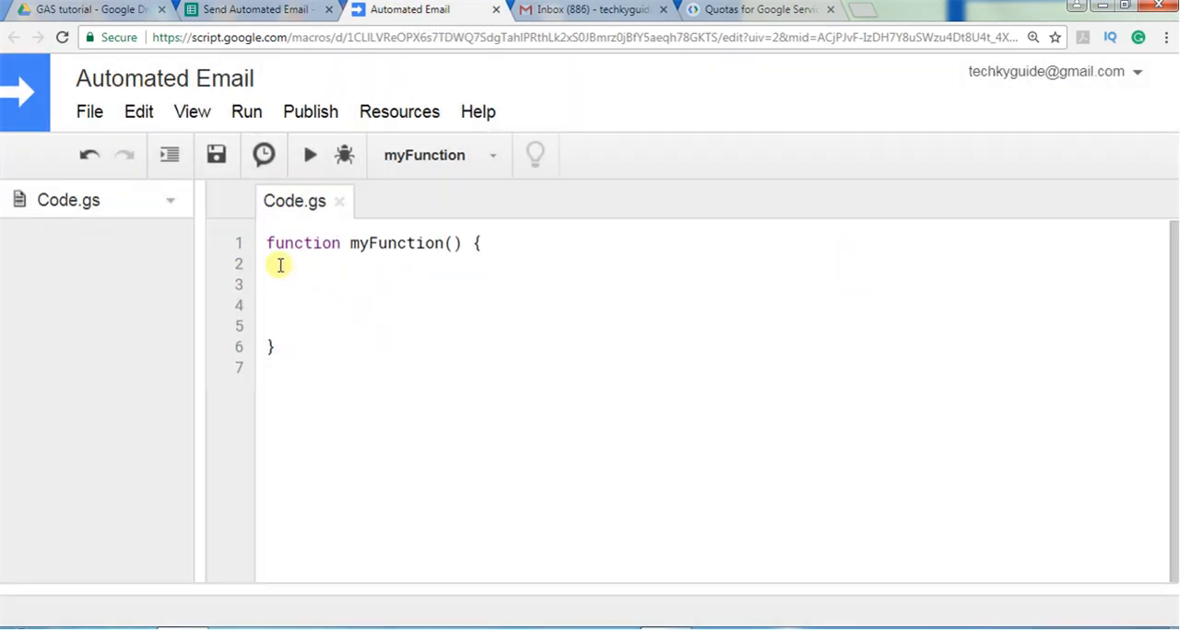
pyautogui.doubleClick(397, 243)
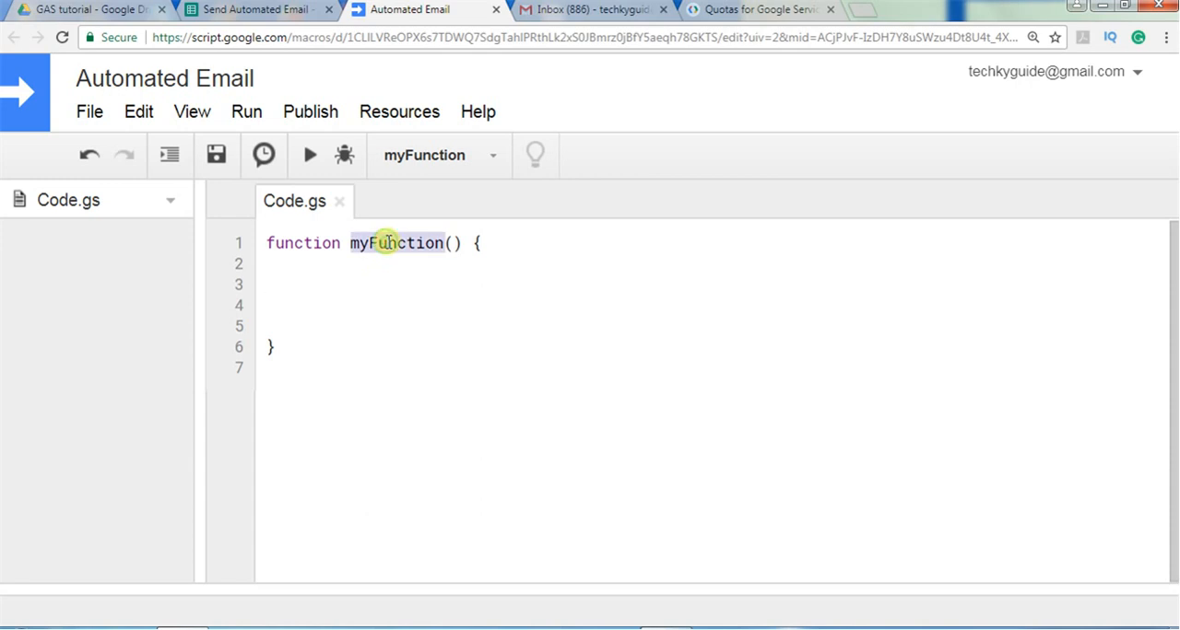
pyautogui.write('send')
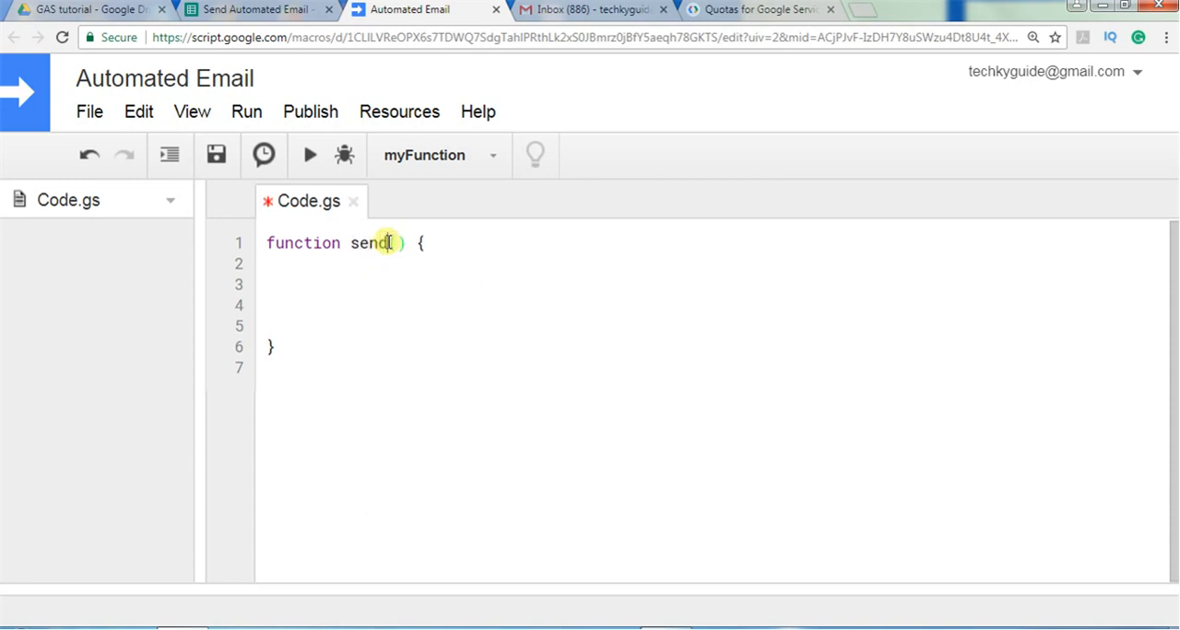
pyautogui.write('Automat')
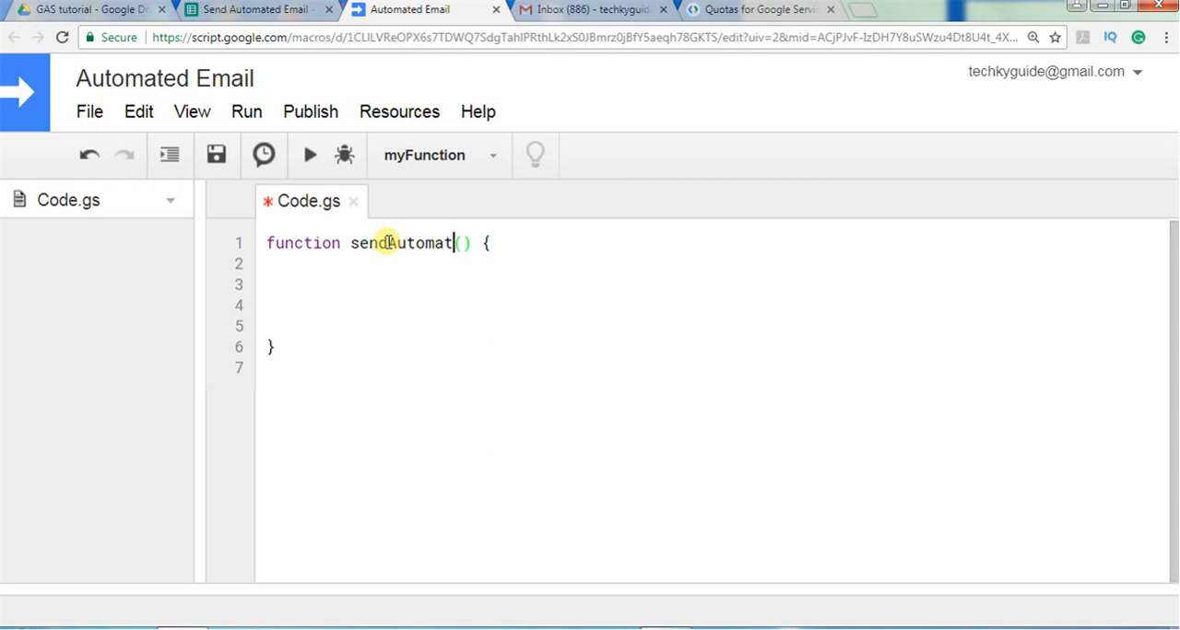
pyautogui.write('edEa')
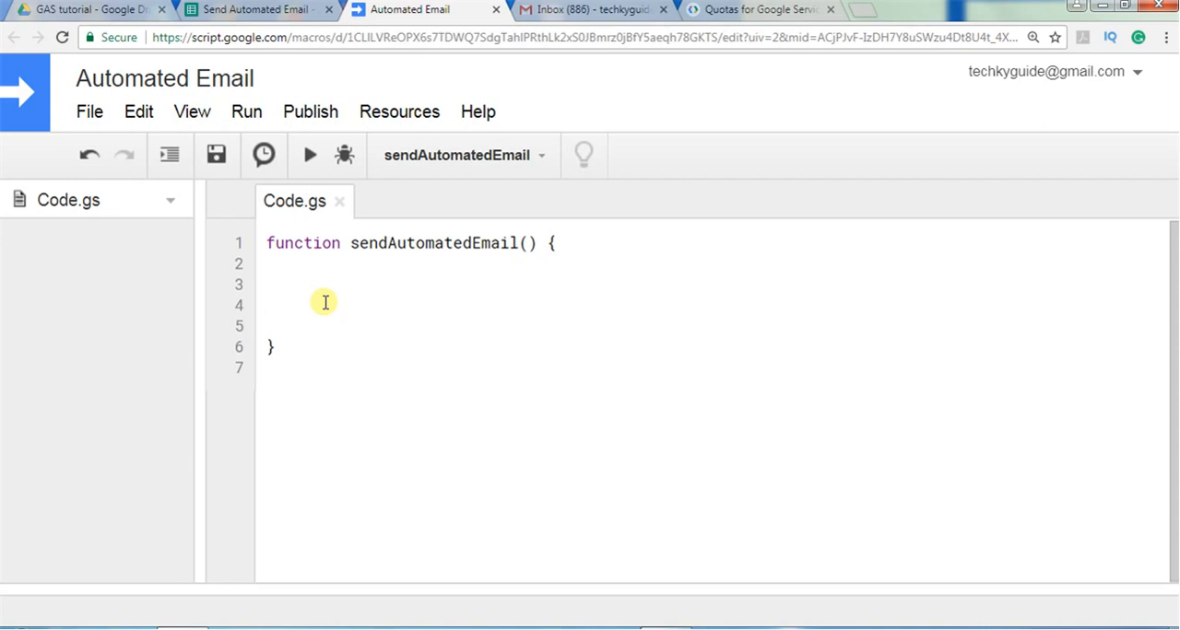
# Step: Type MailApp. on line 4 to list the sendEmail method overloads
pyautogui.write('M')
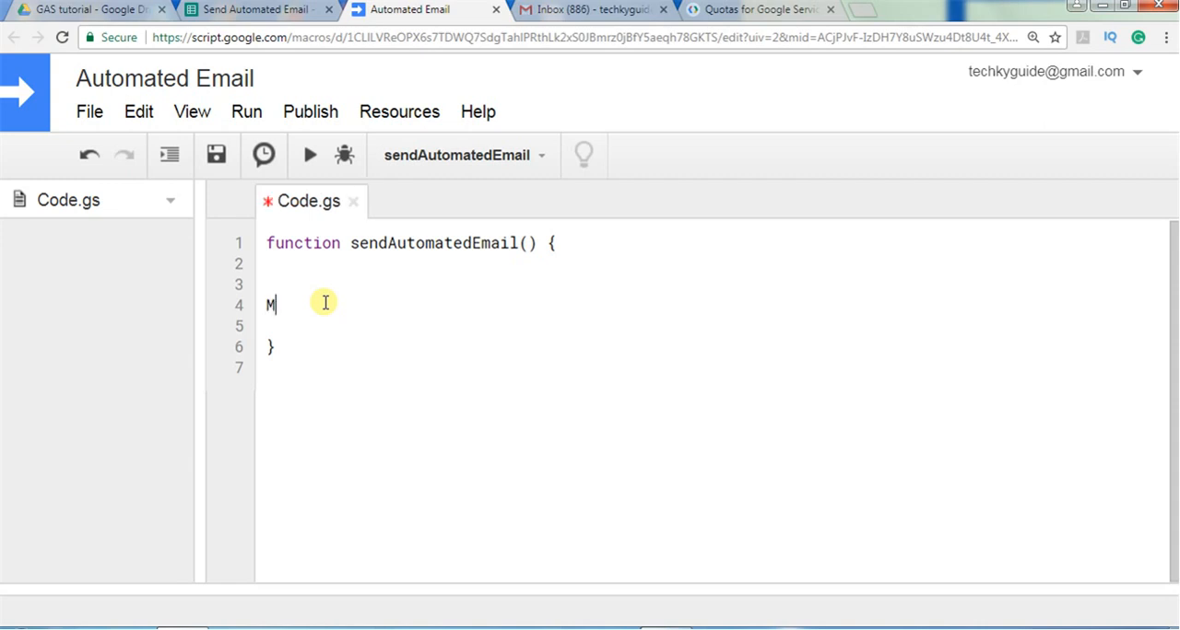
pyautogui.write('ailAp')
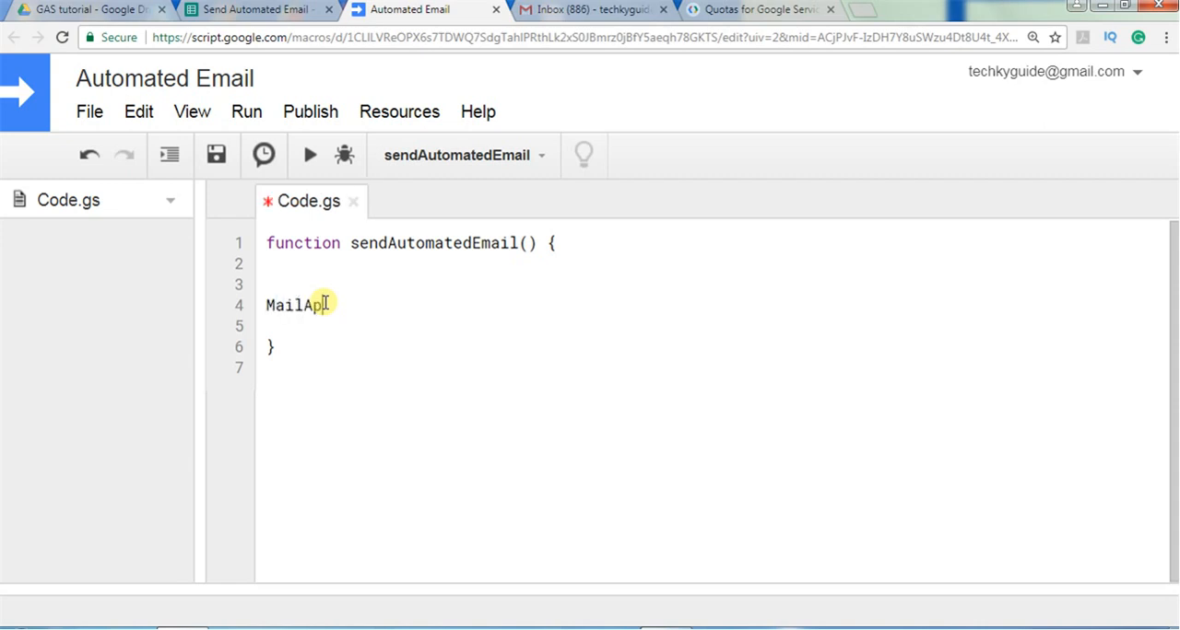
pyautogui.write('.')
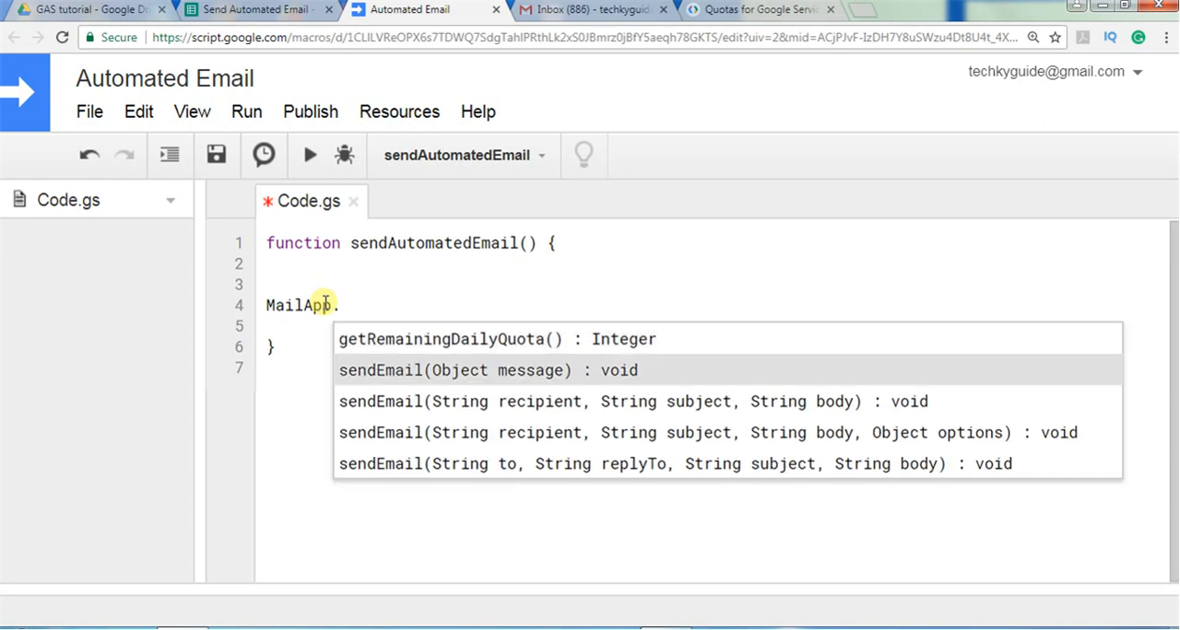
pyautogui.moveTo(419, 387)
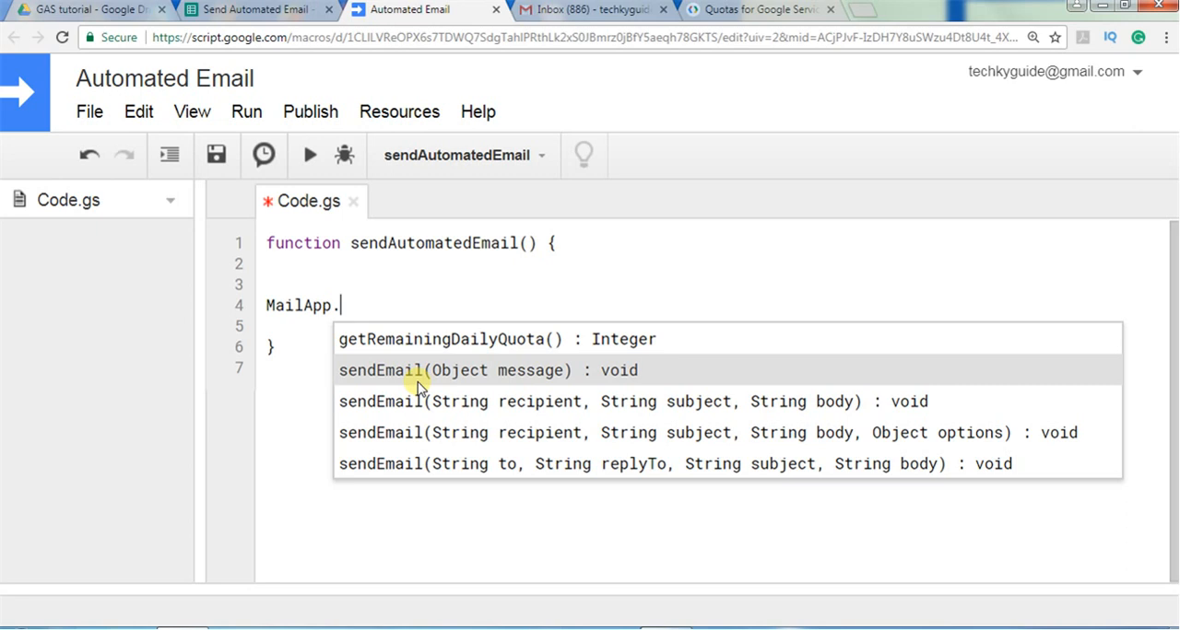
pyautogui.moveTo(497, 484)
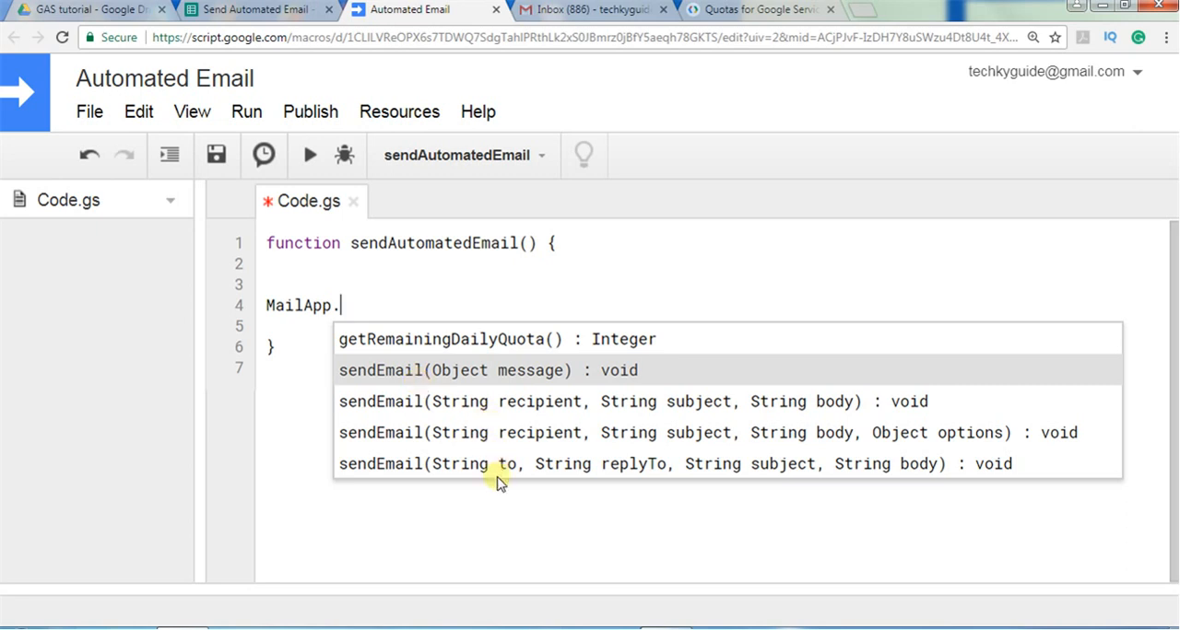
pyautogui.moveTo(535, 385)
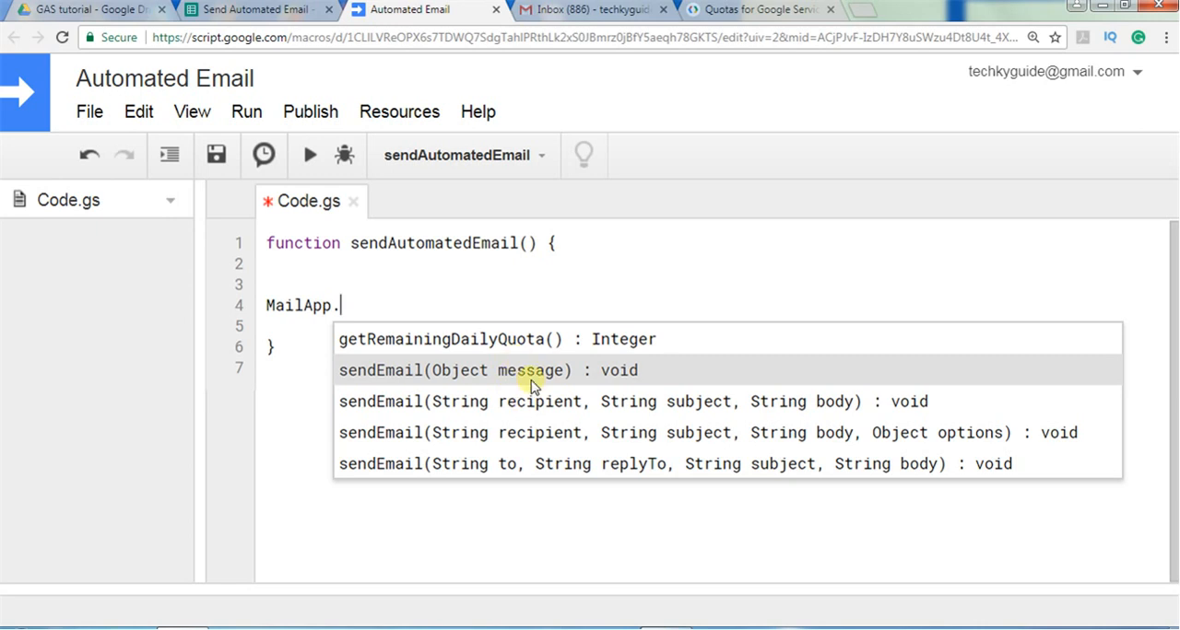
pyautogui.moveTo(504, 379)
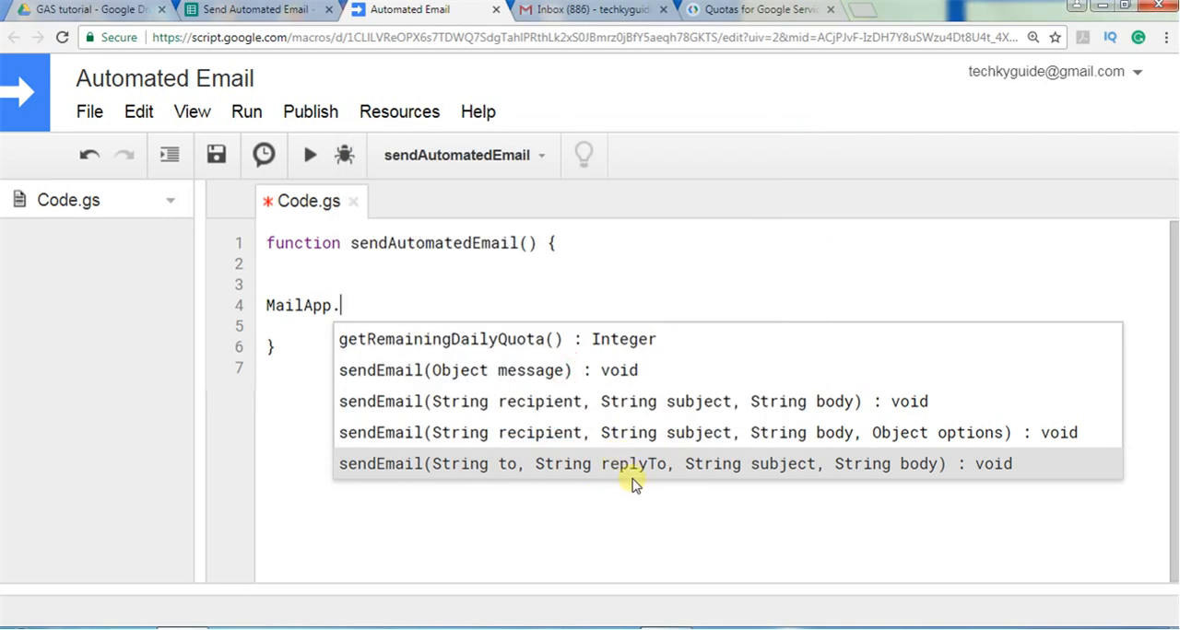
pyautogui.moveTo(613, 411)
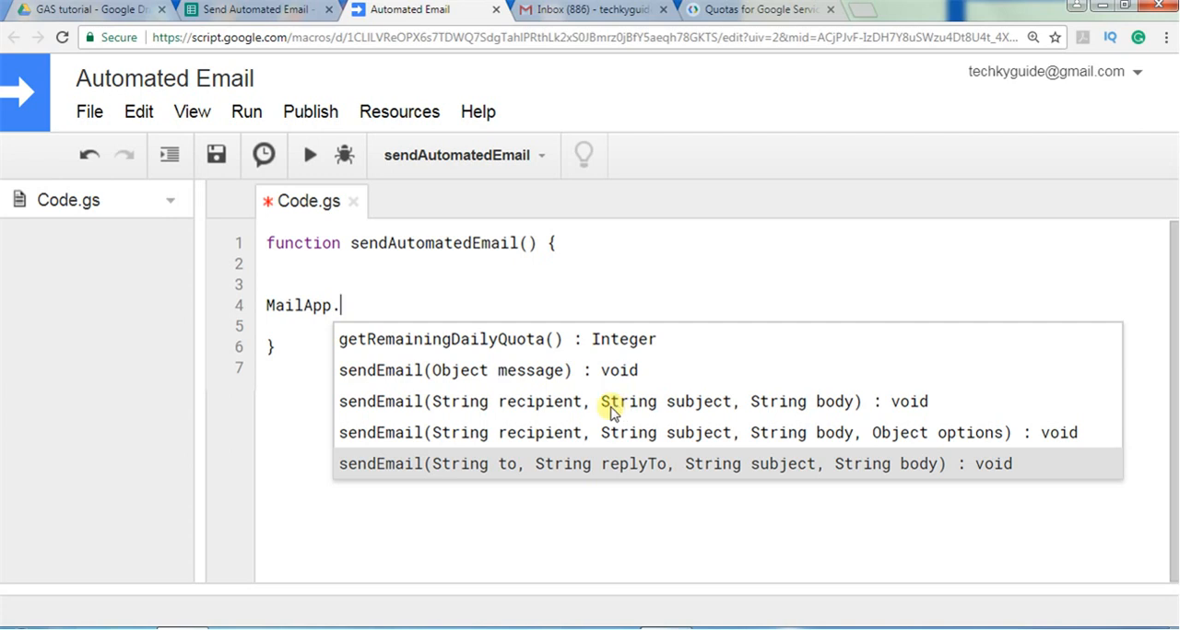
pyautogui.click(461, 402)
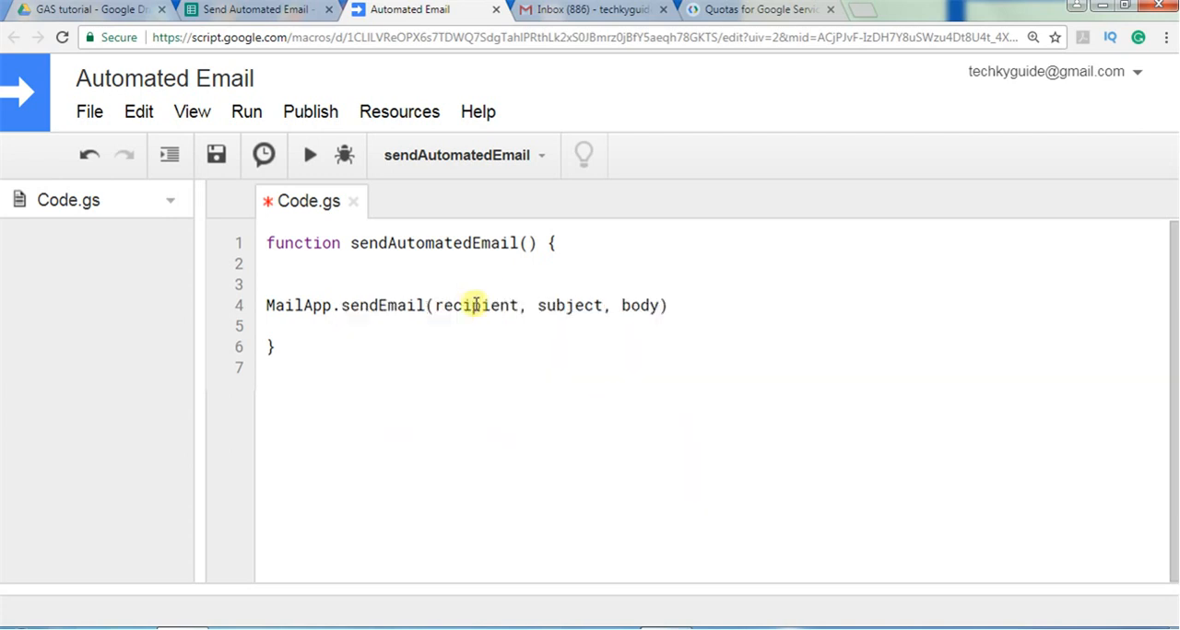
pyautogui.doubleClick(476, 305)
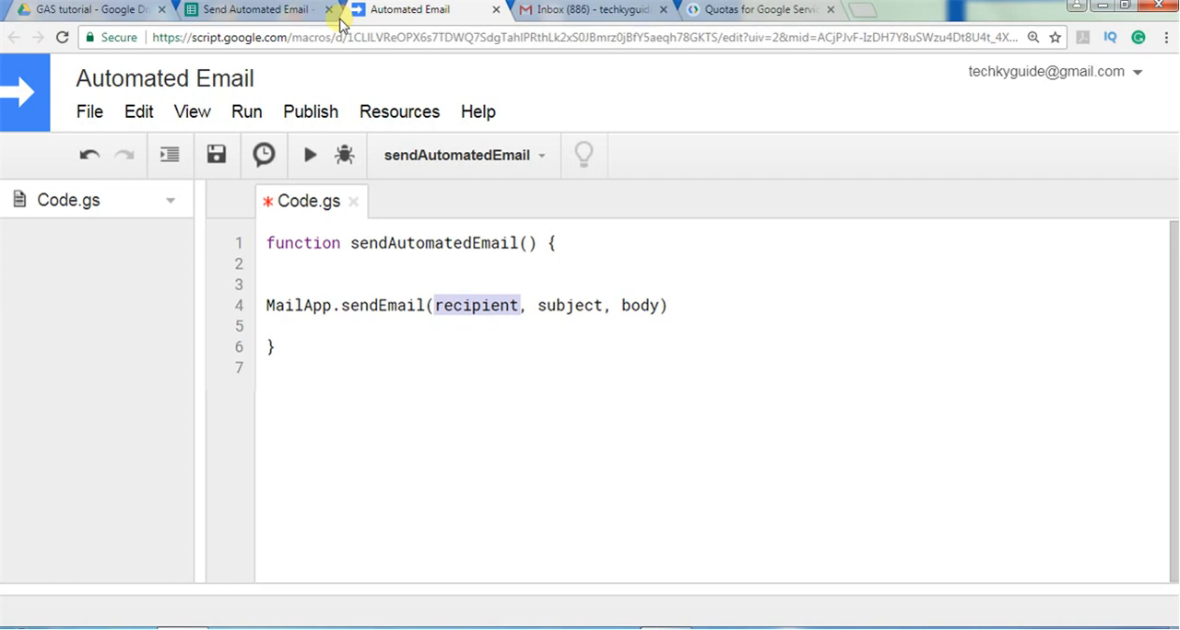
pyautogui.click(249, 9)
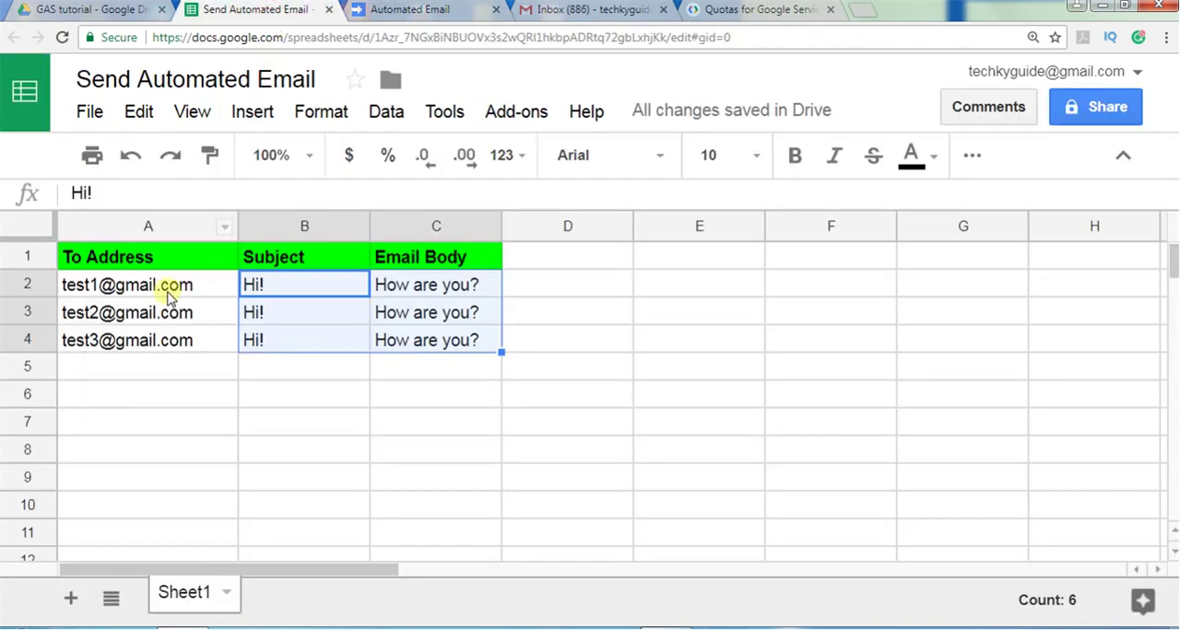
pyautogui.click(147, 284)
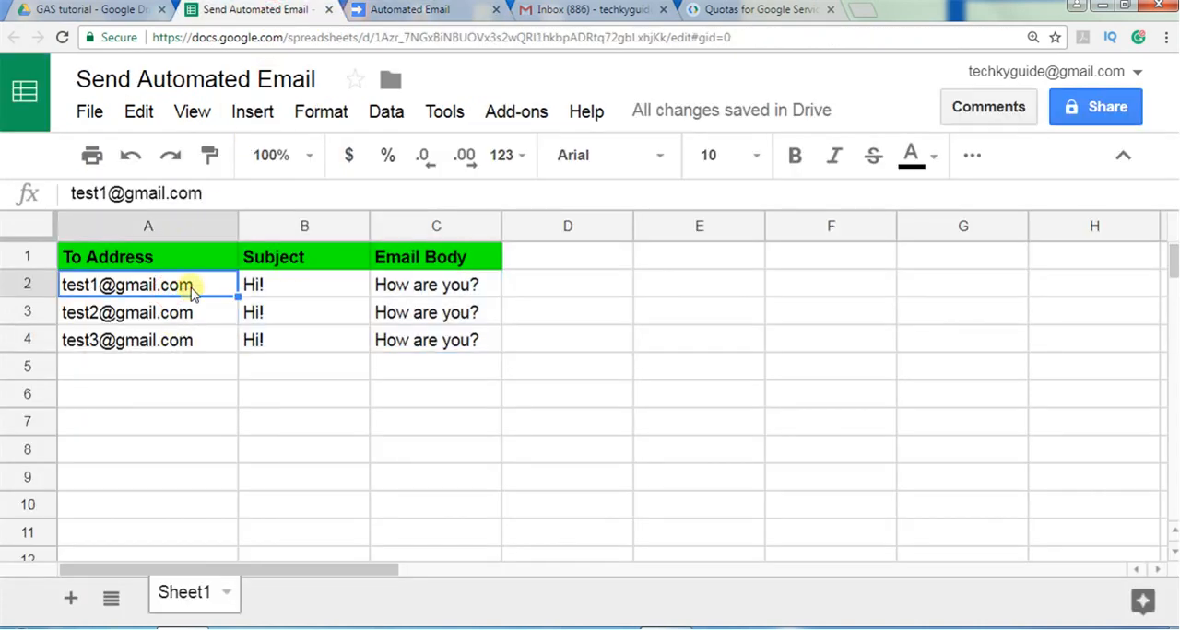
pyautogui.moveTo(212, 288)
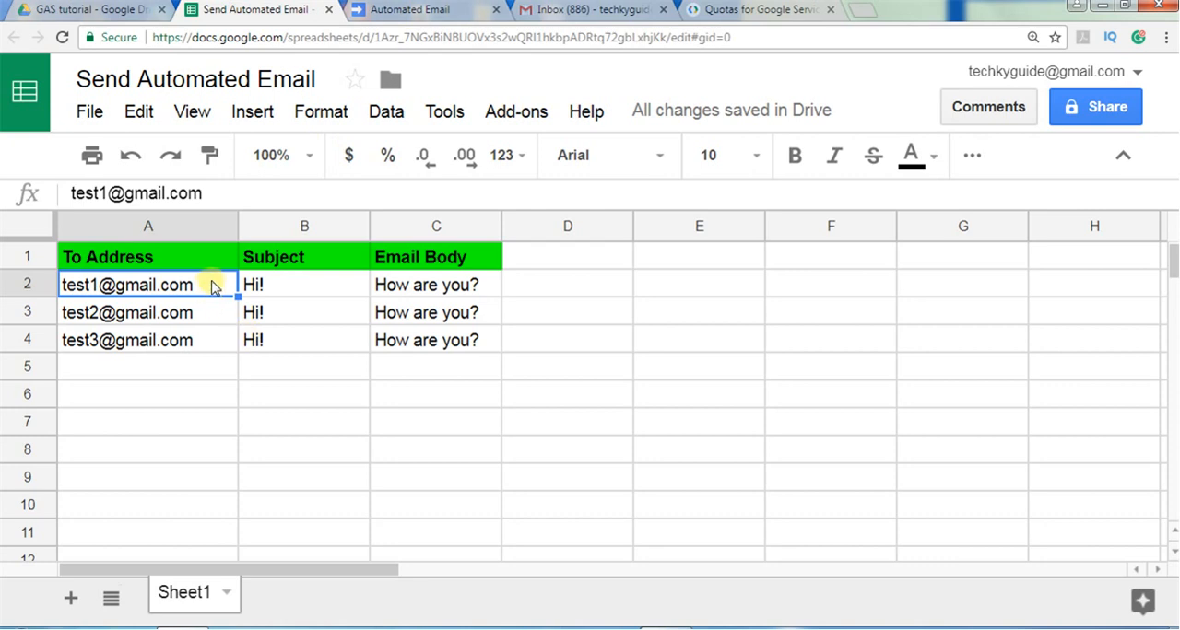
pyautogui.click(147, 478)
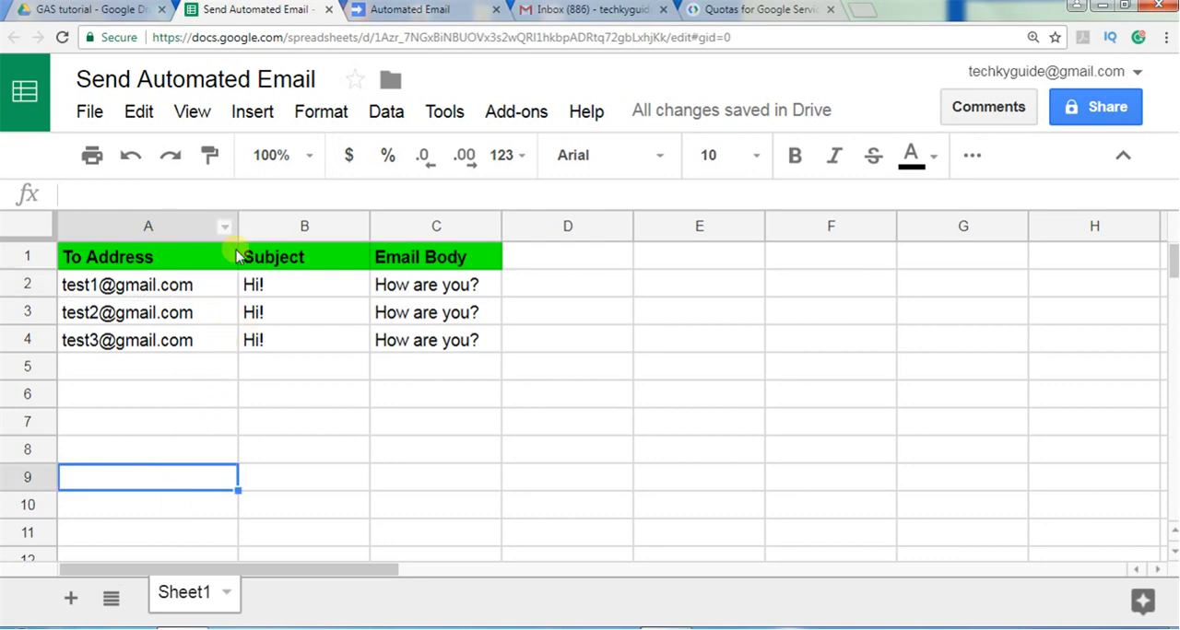
# Step: On line 3 write var sh=SpreadsheetApp.getActiveSpreadsheet().getActiveSheet();
pyautogui.click(411, 9)
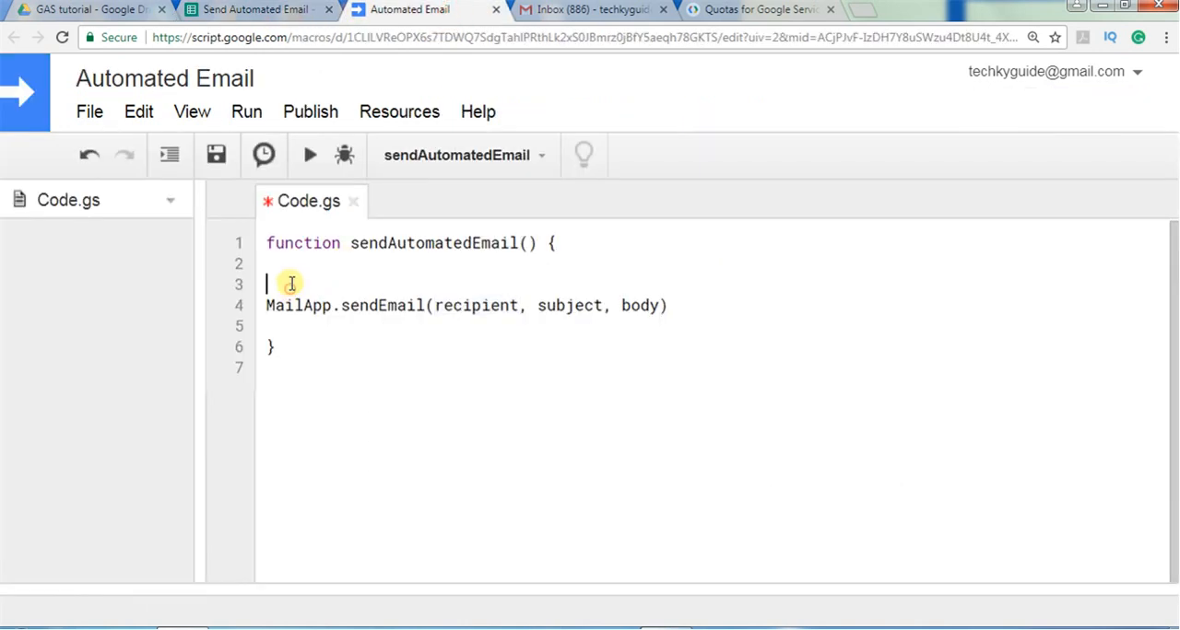
pyautogui.write('var sh=')
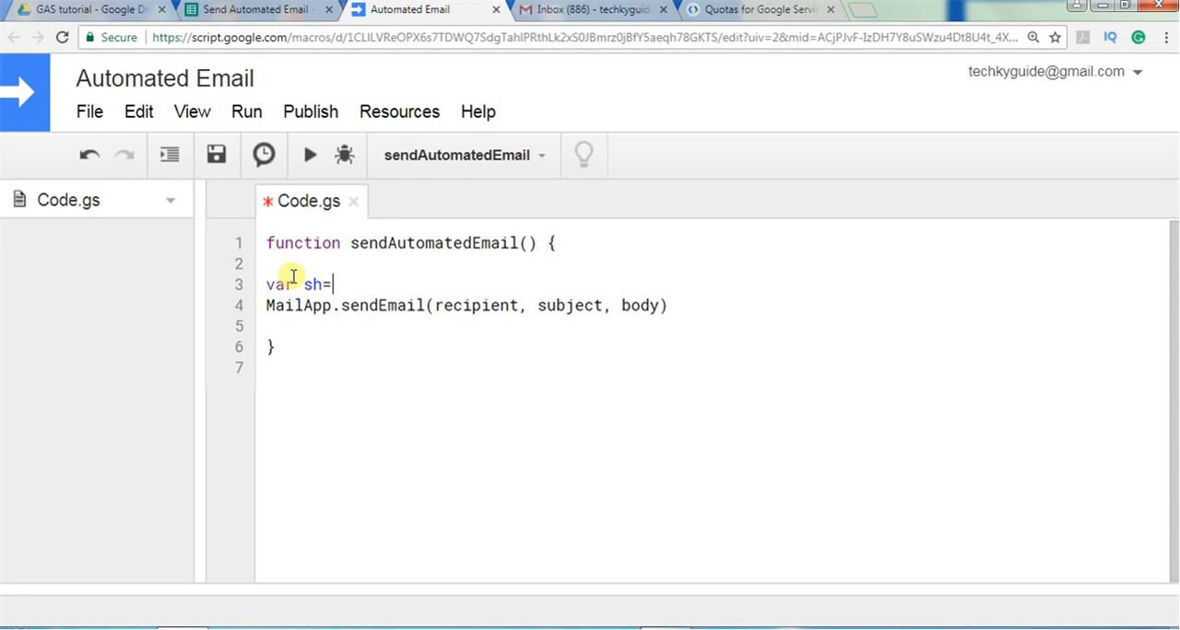
pyautogui.click(249, 9)
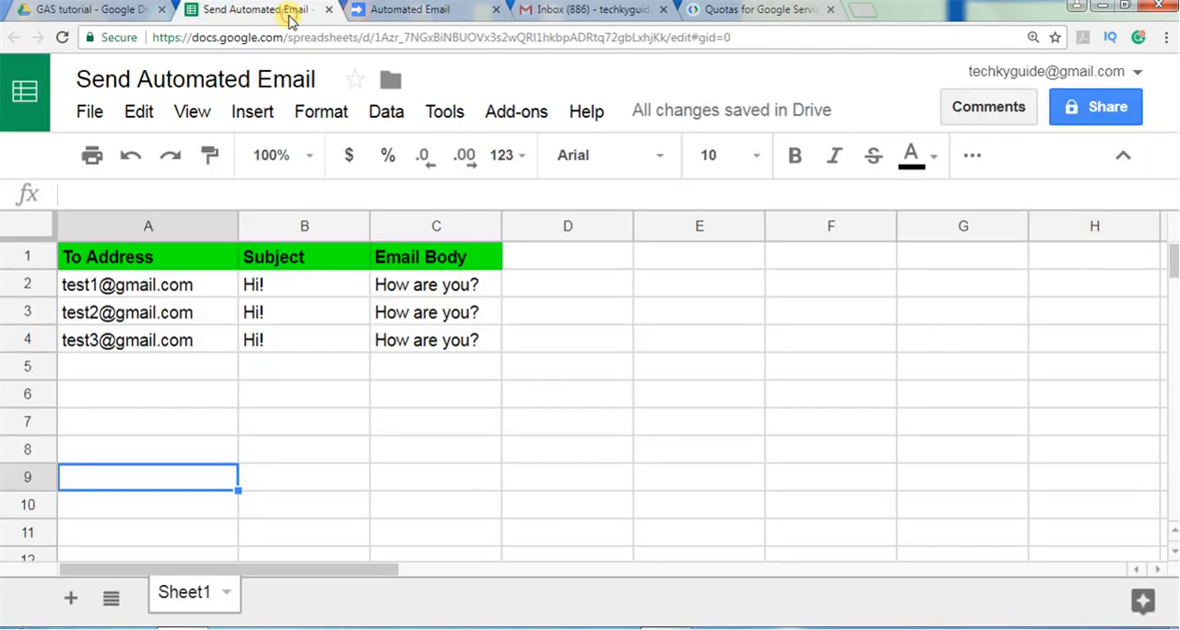
pyautogui.click(410, 9)
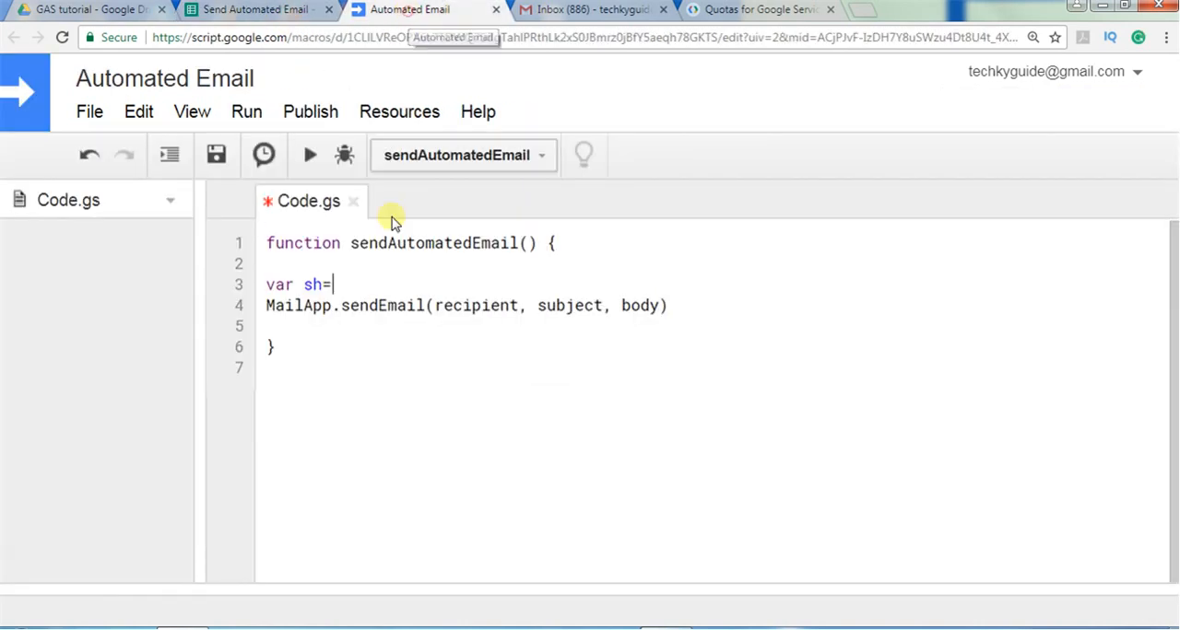
pyautogui.write('Spre')
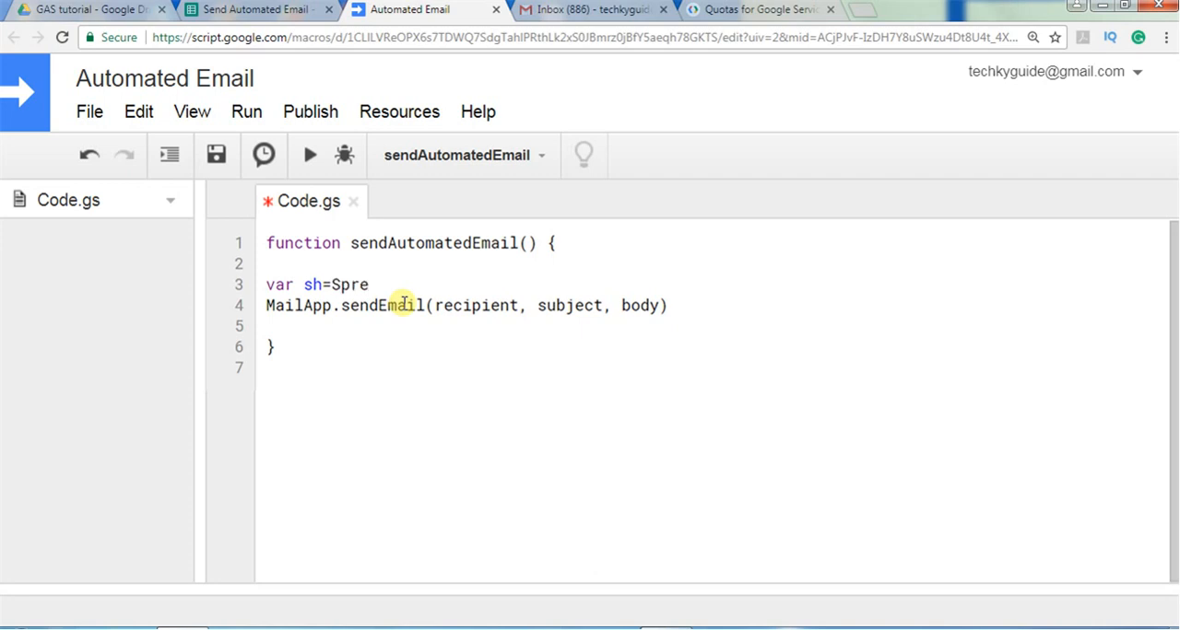
pyautogui.write('a')
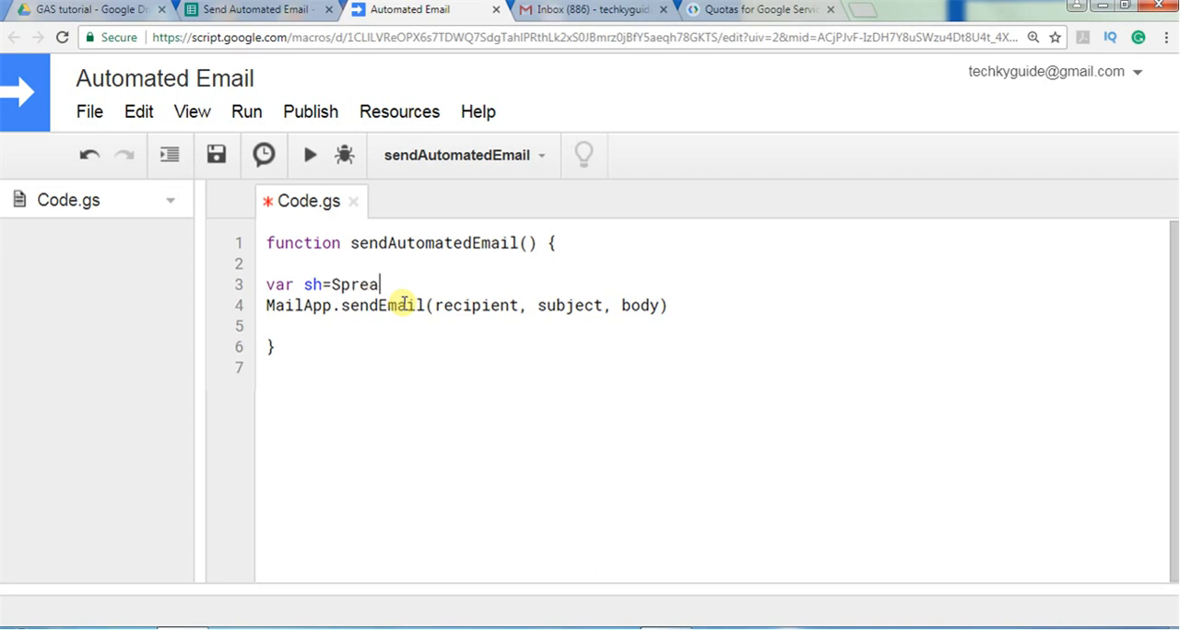
pyautogui.write('dshee')
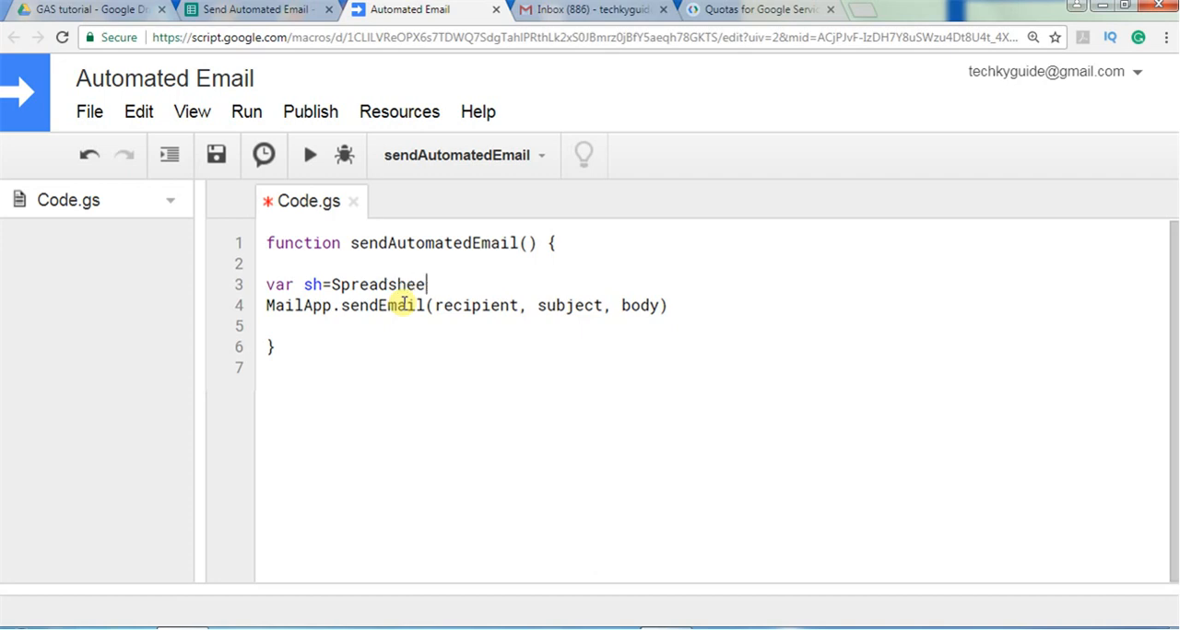
pyautogui.write('tApp.getActiveSpreadsheet().g')
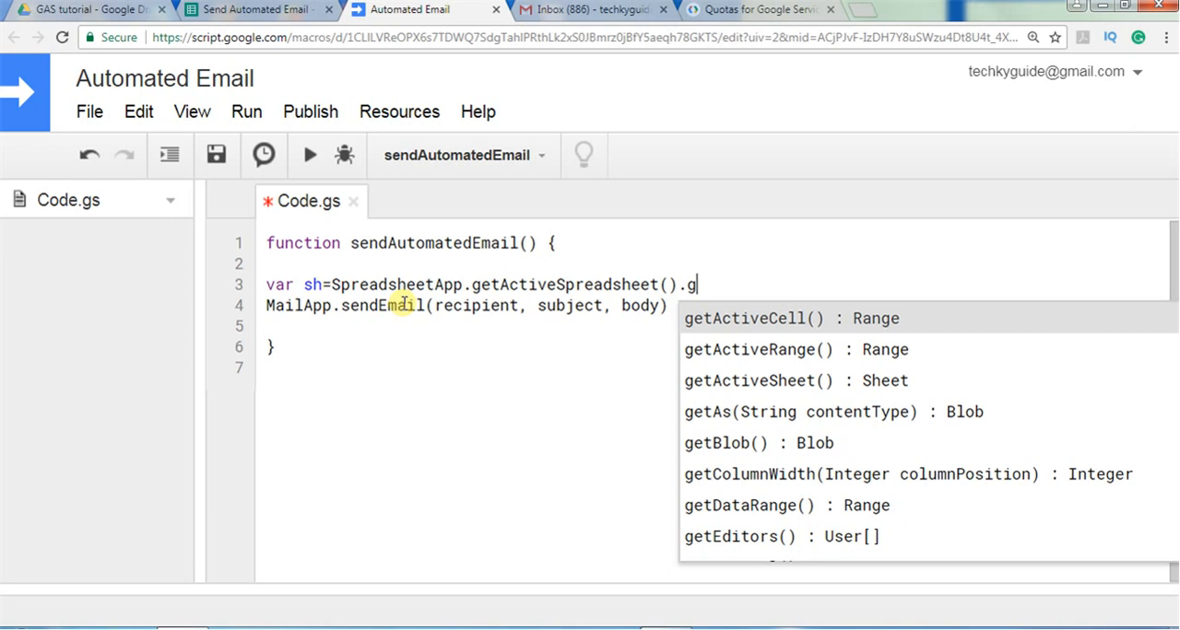
pyautogui.write('etac')
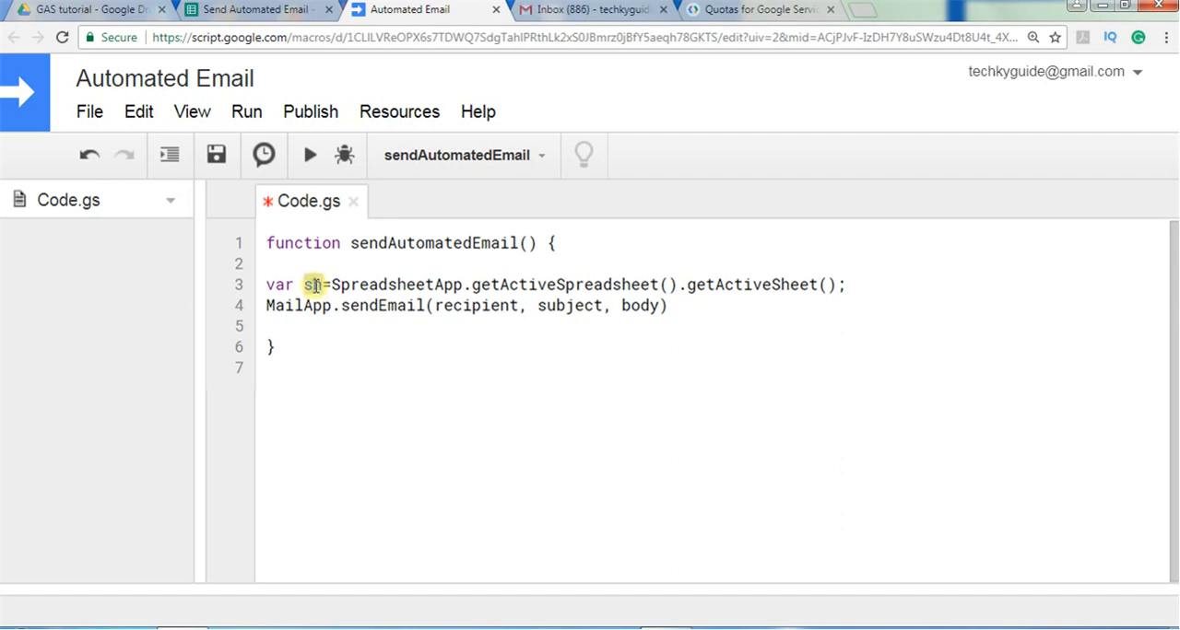
# Step: Compare the spreadsheet's address, subject and body rows against the script code
pyautogui.click(254, 10)
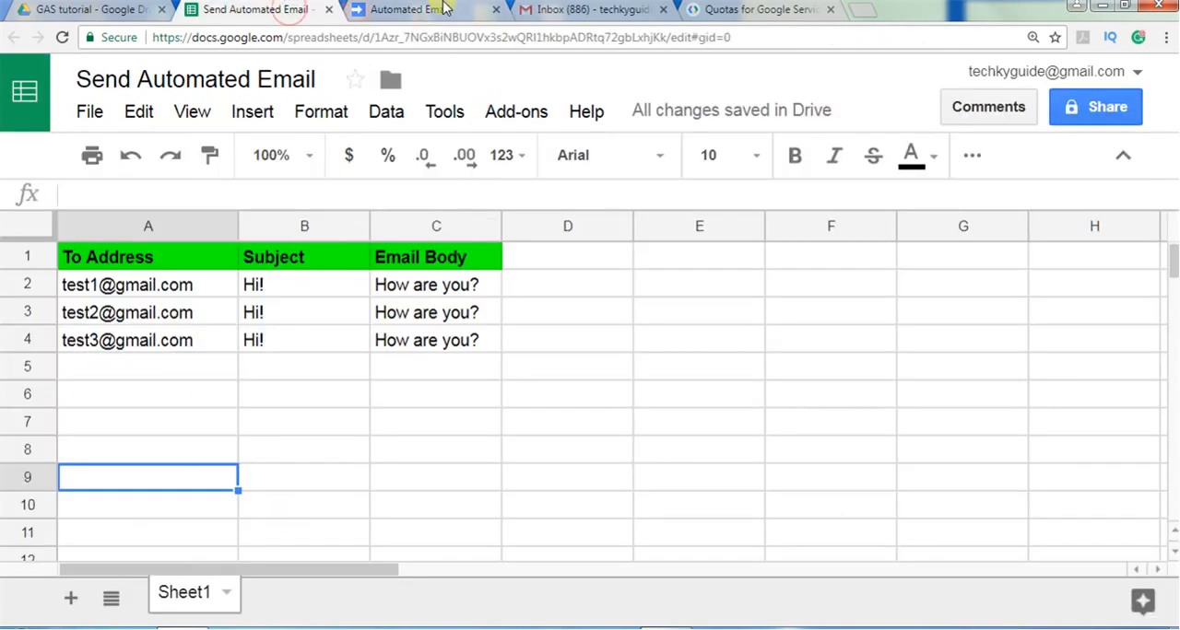
pyautogui.click(424, 8)
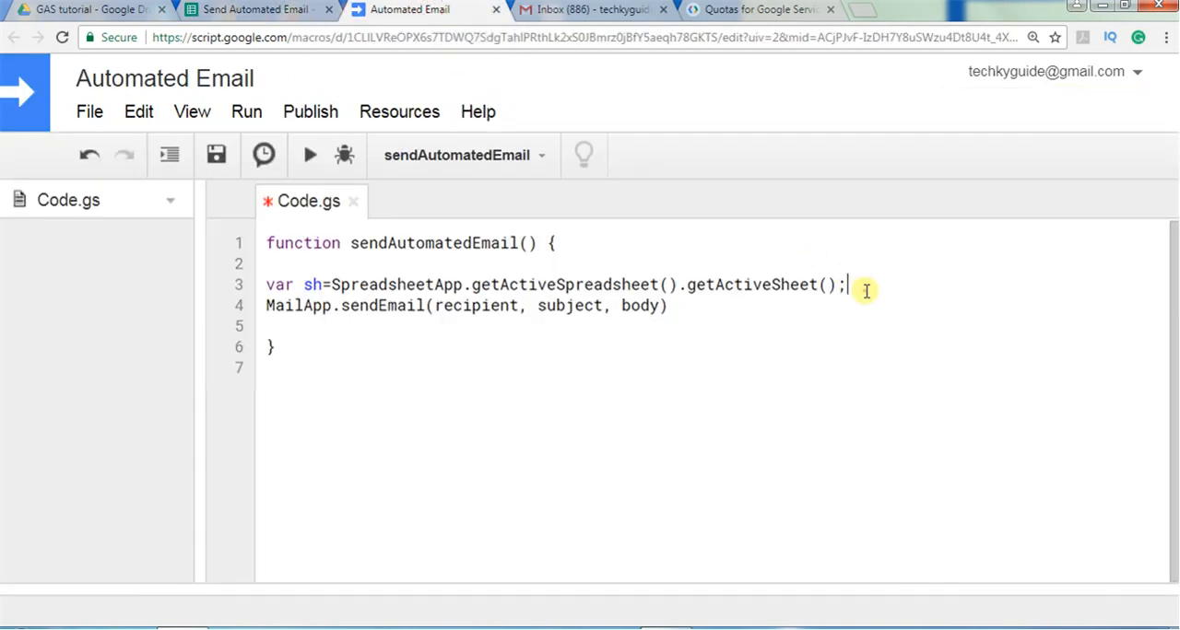
pyautogui.click(244, 8)
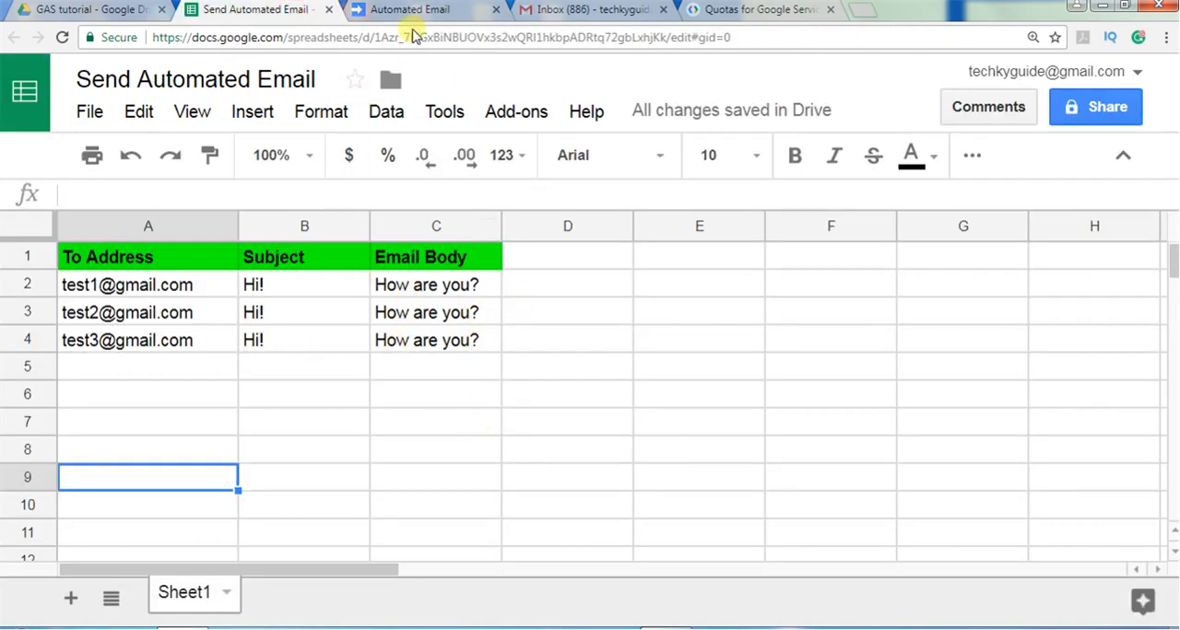
pyautogui.click(406, 9)
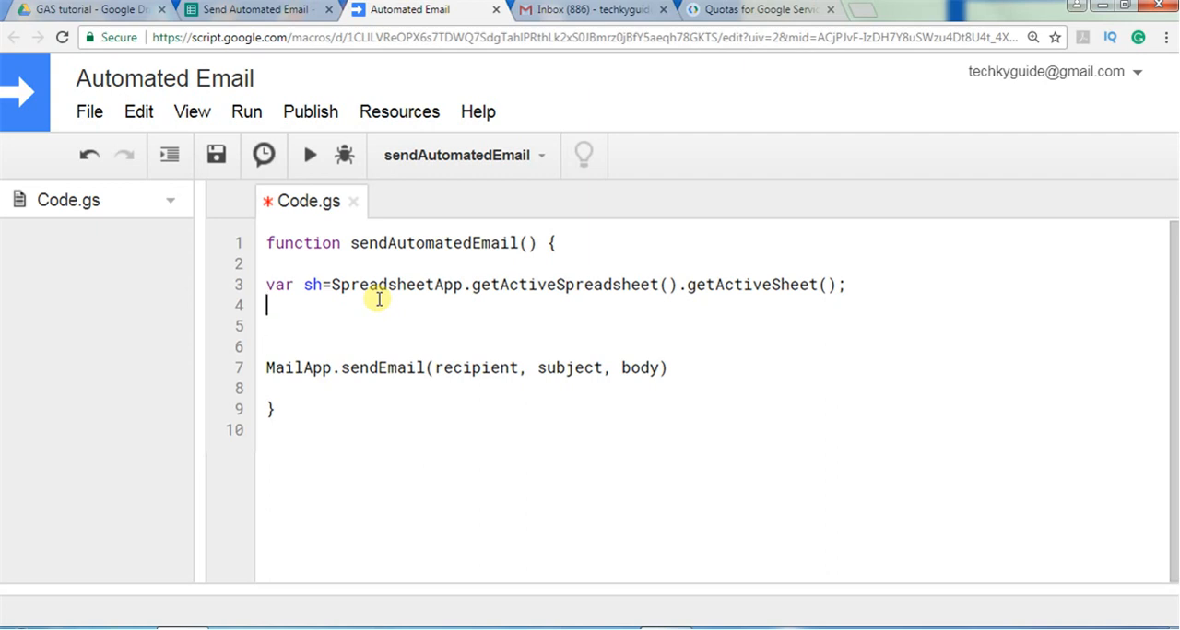
pyautogui.click(240, 8)
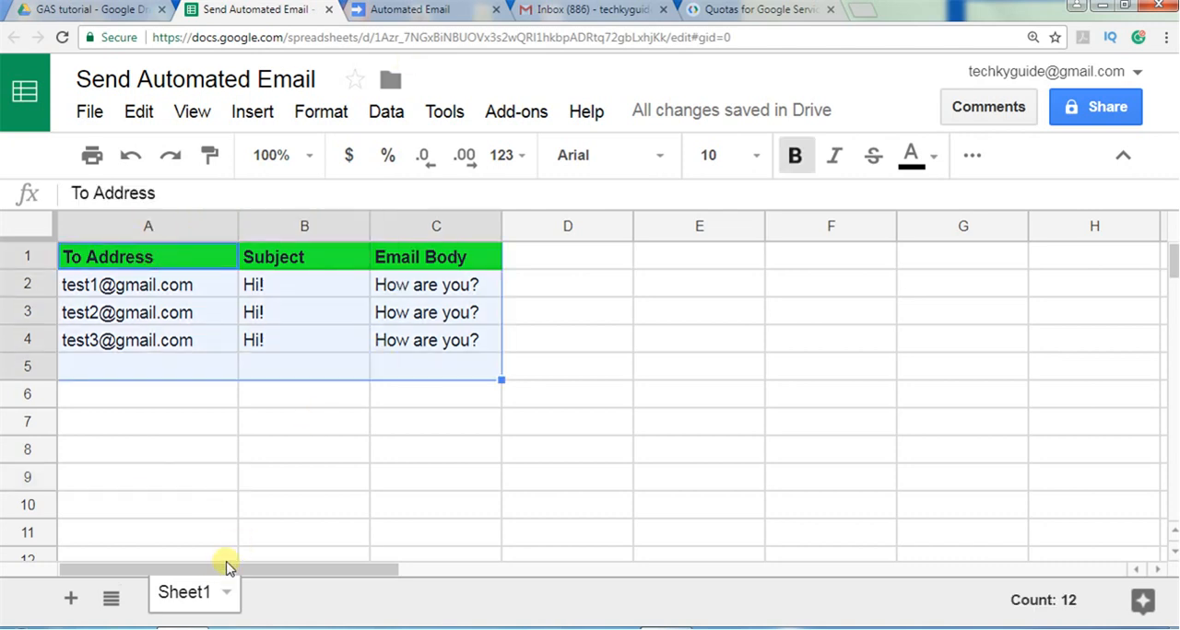
pyautogui.click(406, 10)
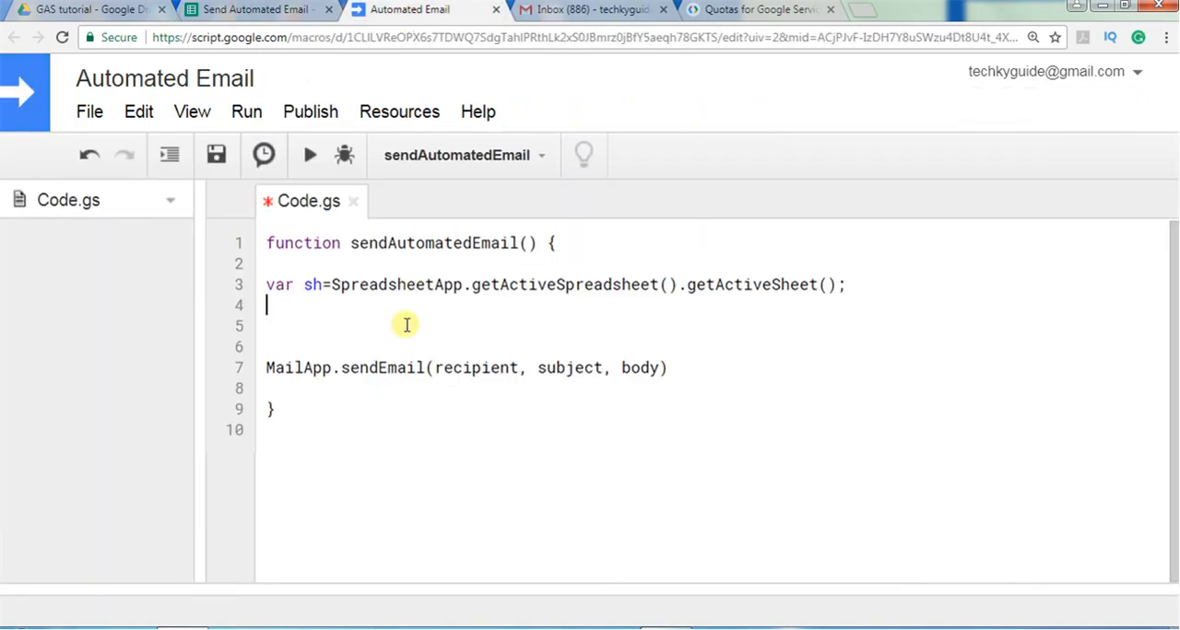
# Step: Add var lrow=sh.getLastRow(); on line 4 and adjust blank lines before sendEmail
pyautogui.write('var lrow')
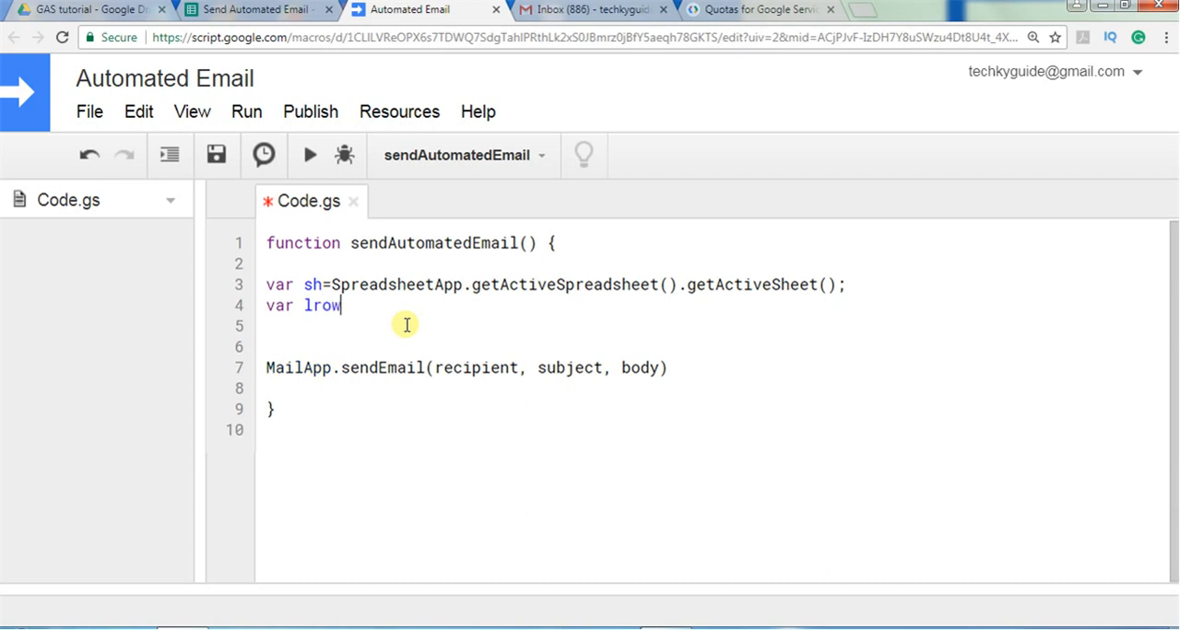
pyautogui.write('=')
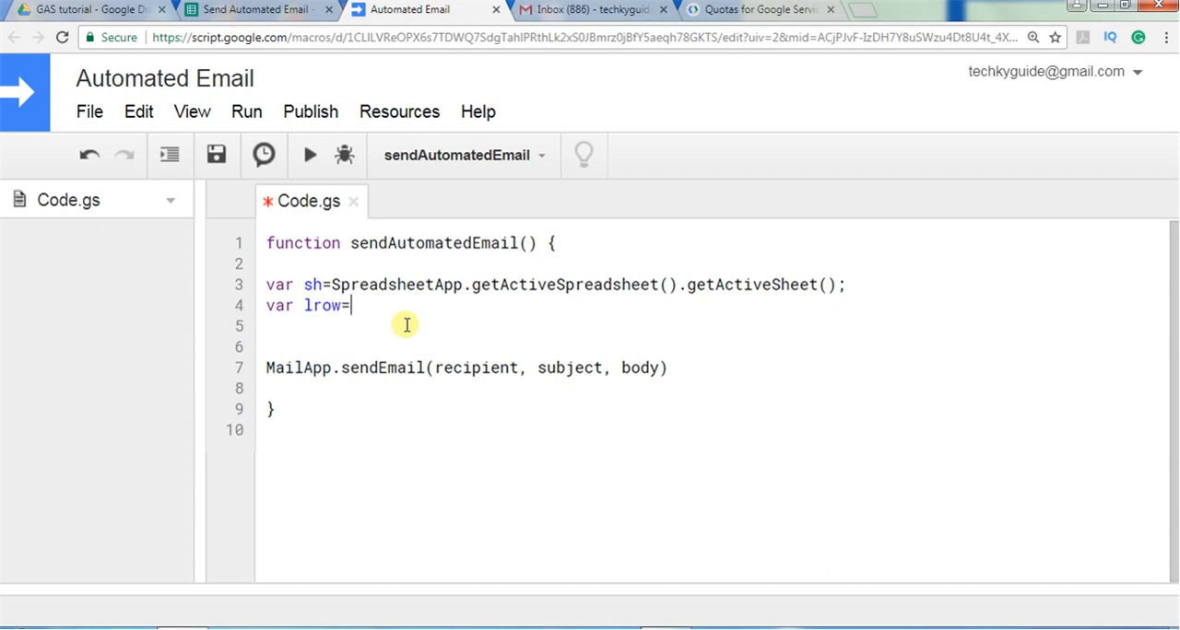
pyautogui.write('sh.')
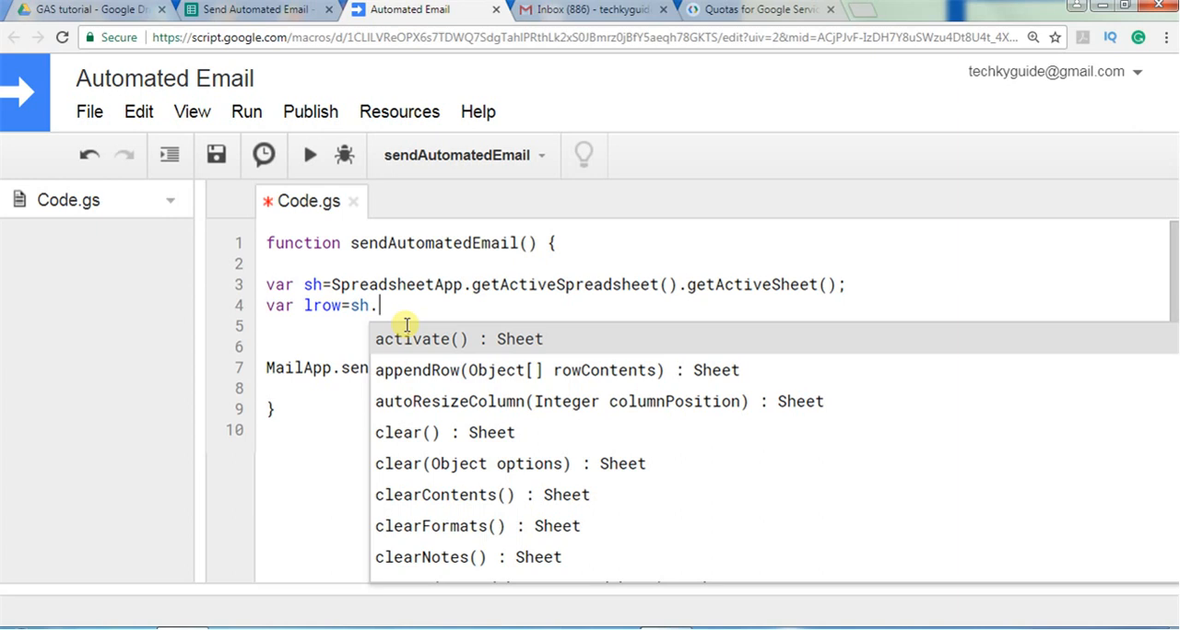
pyautogui.write('getl')
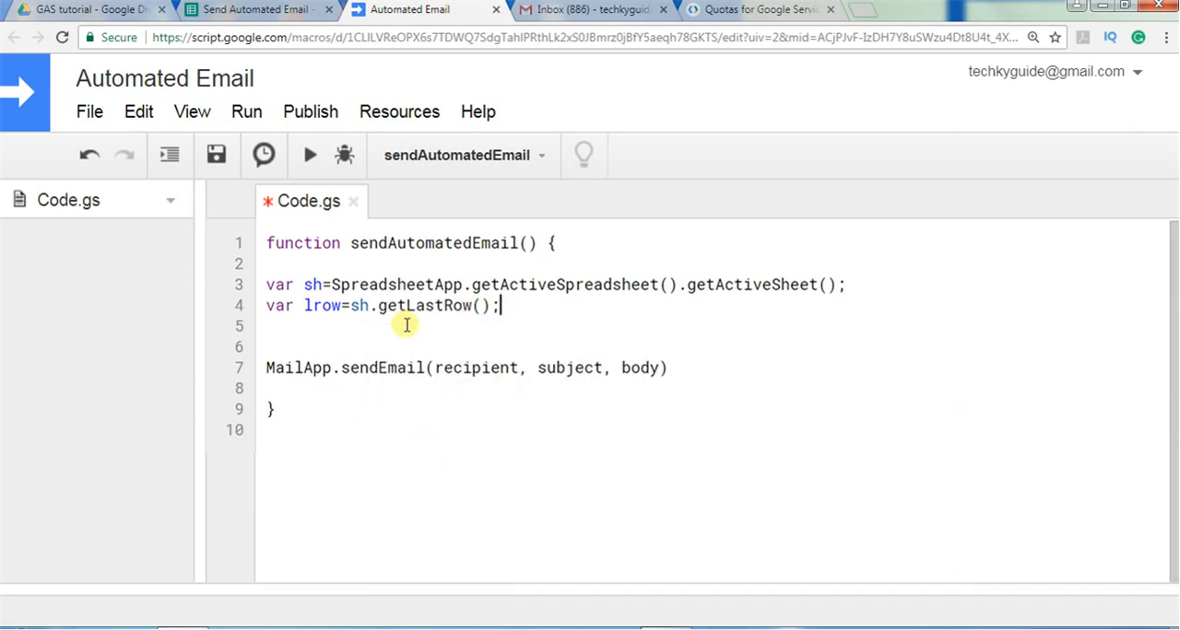
pyautogui.press('Enter')
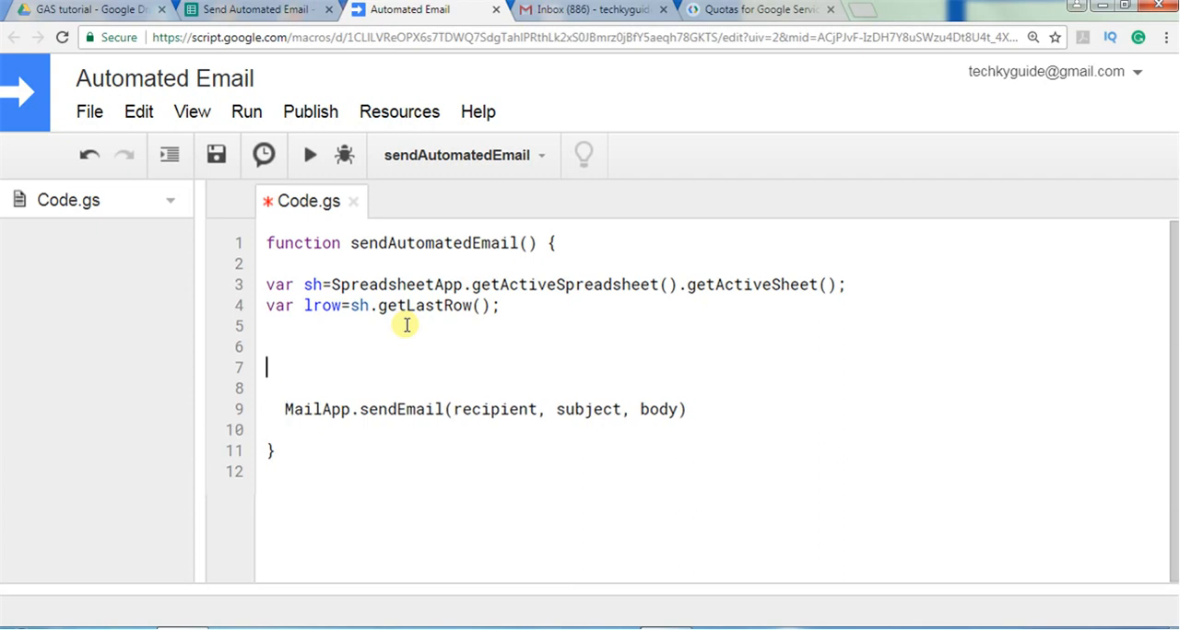
pyautogui.press('Backspace')
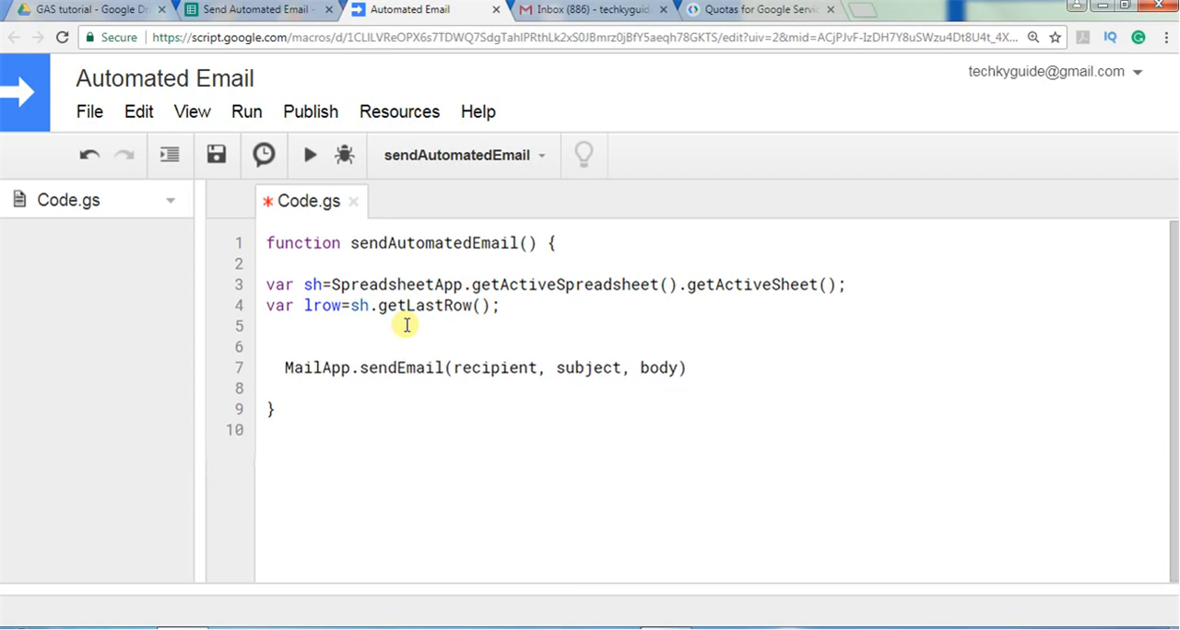
pyautogui.click(249, 10)
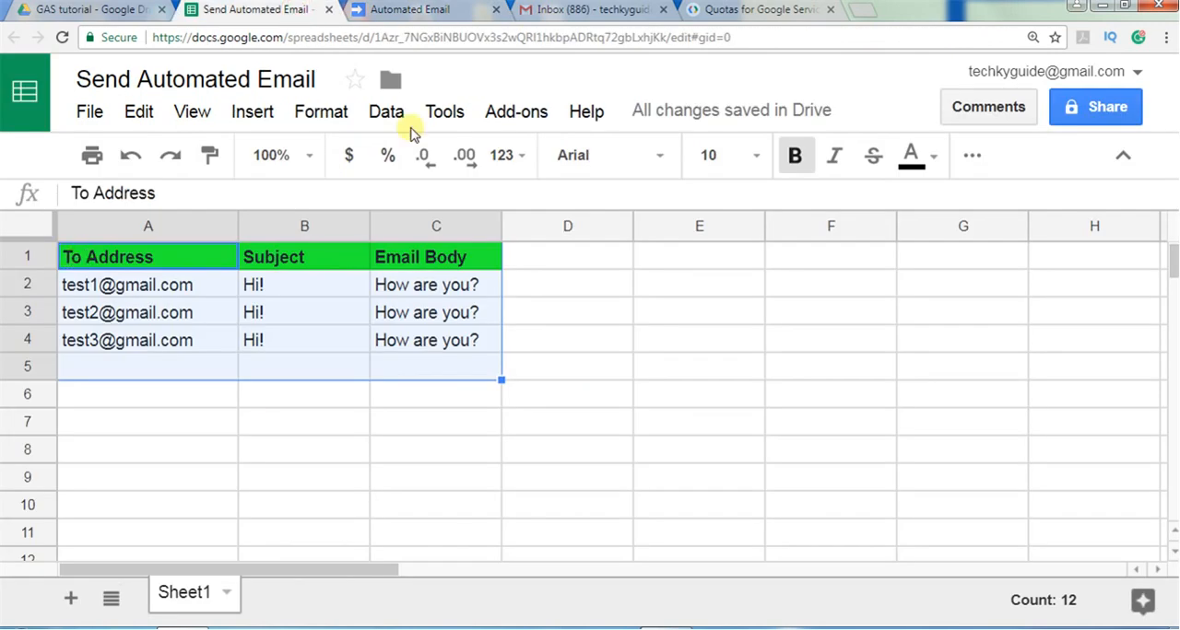
# Step: Write the loop header for(var i=2;i<=lrow;i++){ above the sendEmail call
pyautogui.click(411, 9)
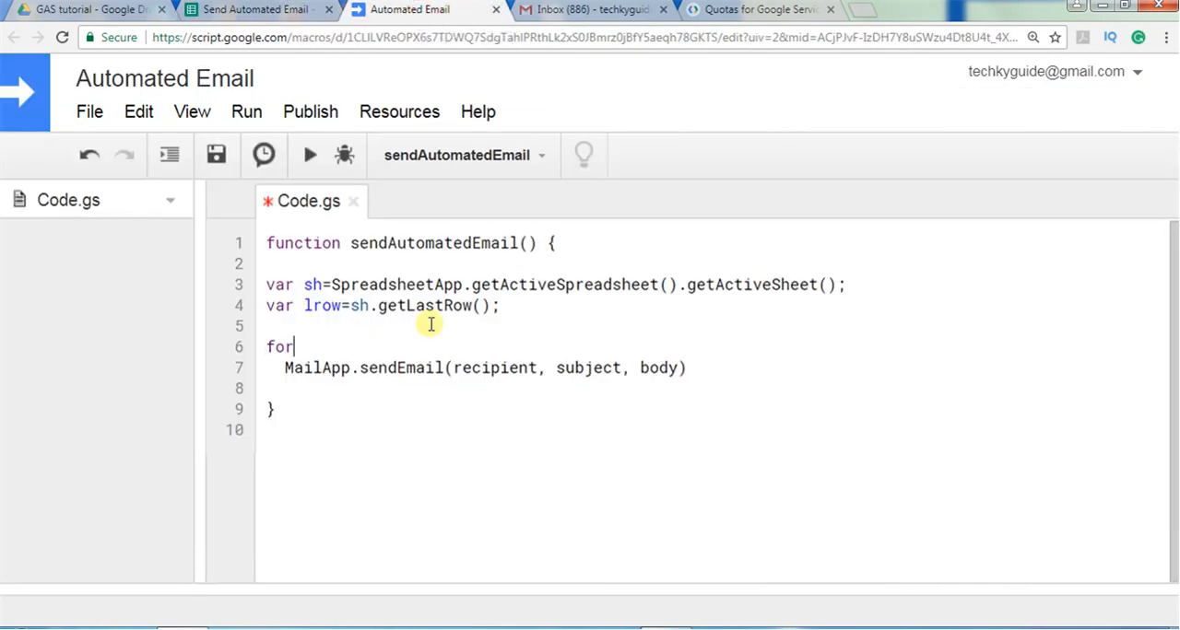
pyautogui.write('(var i')
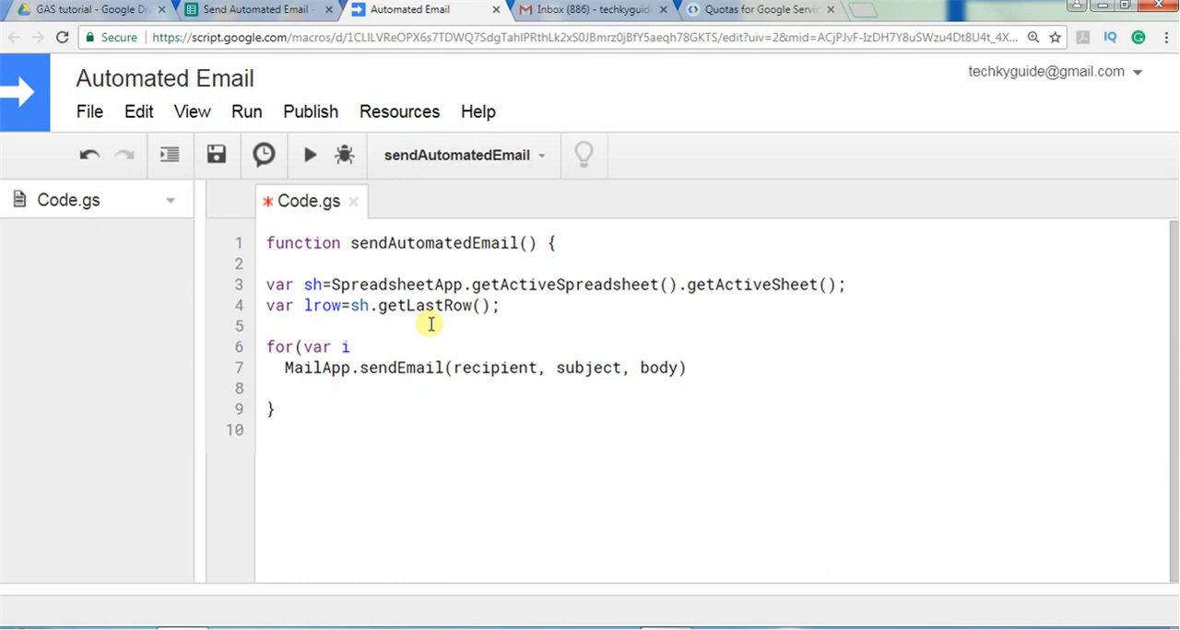
pyautogui.write('=2')
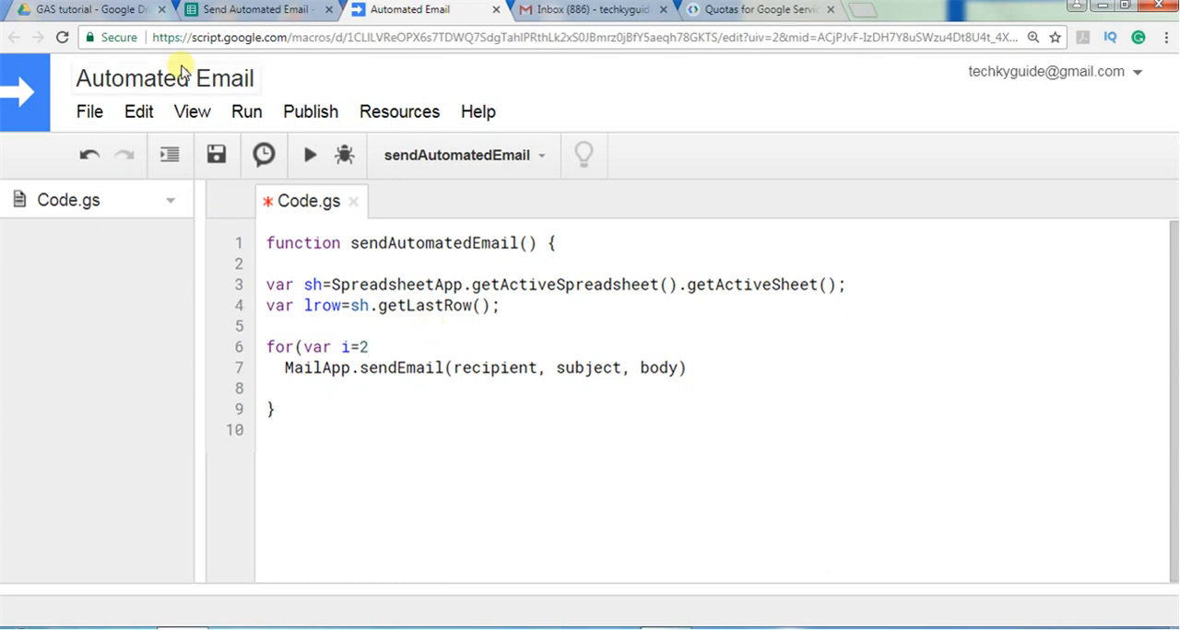
pyautogui.click(256, 9)
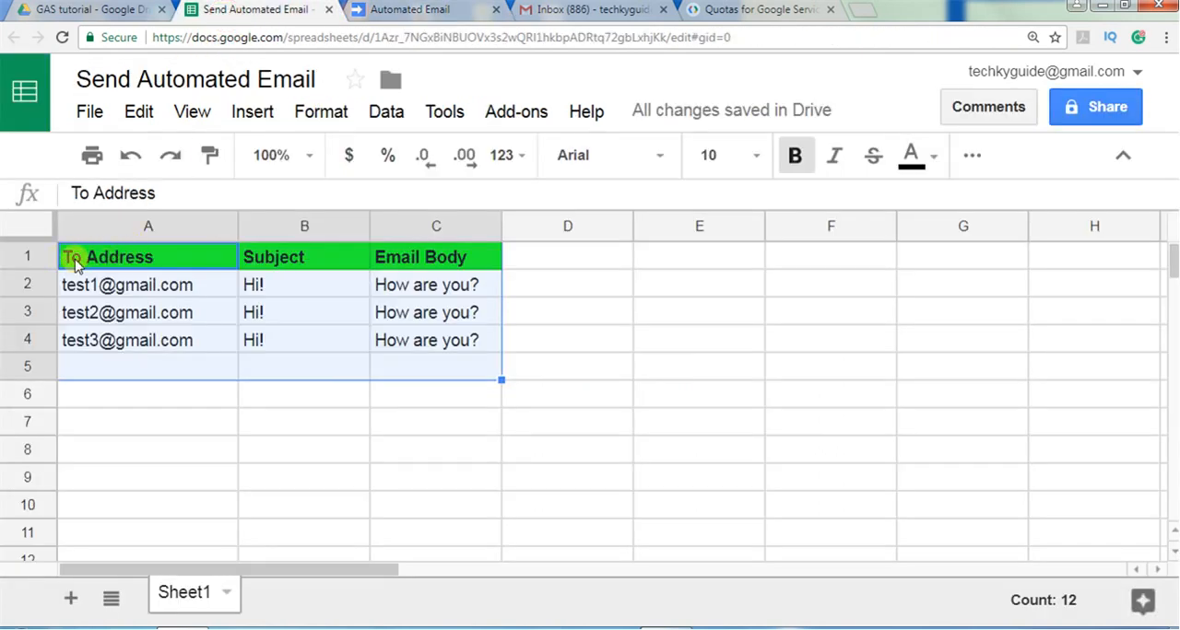
pyautogui.click(411, 8)
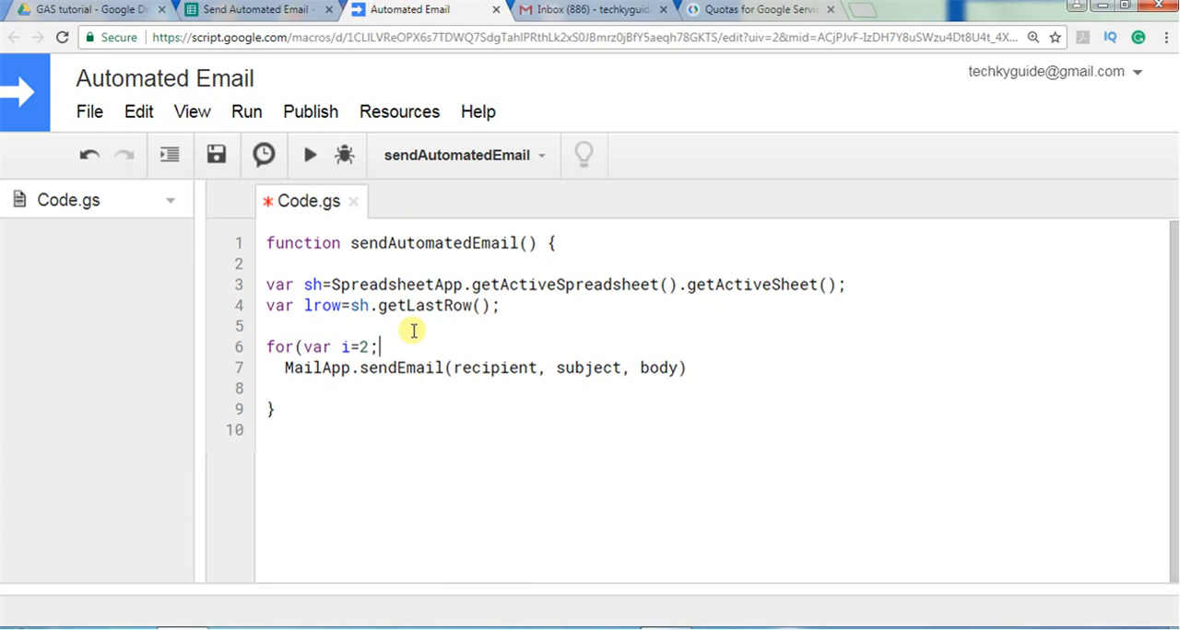
pyautogui.write('i')
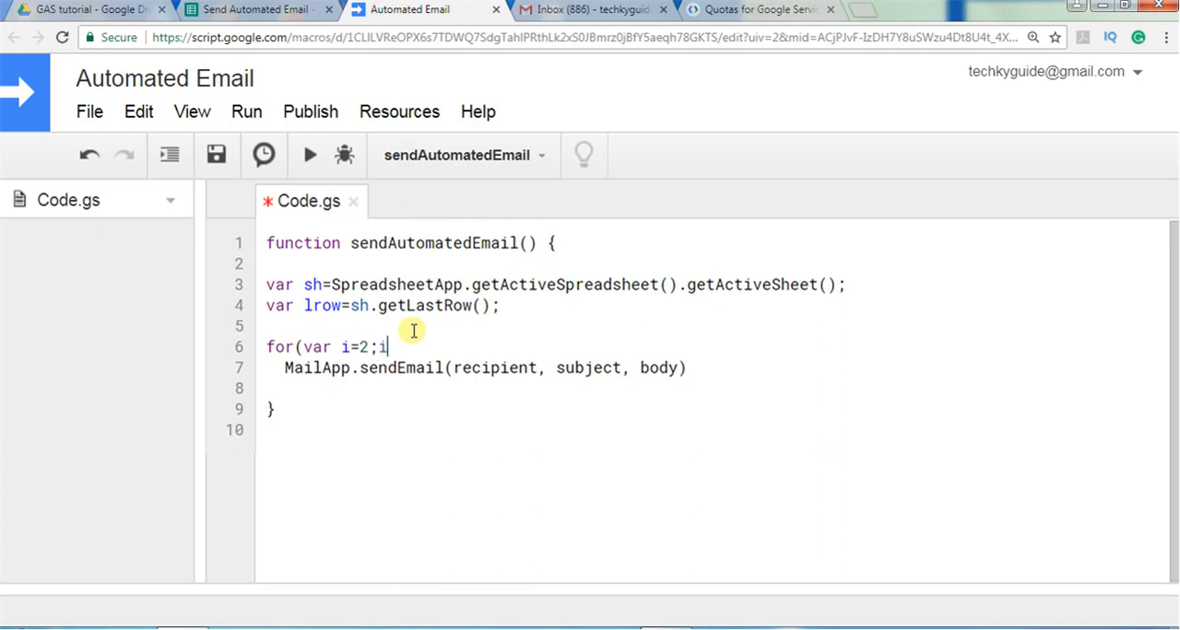
pyautogui.write('<=lr')
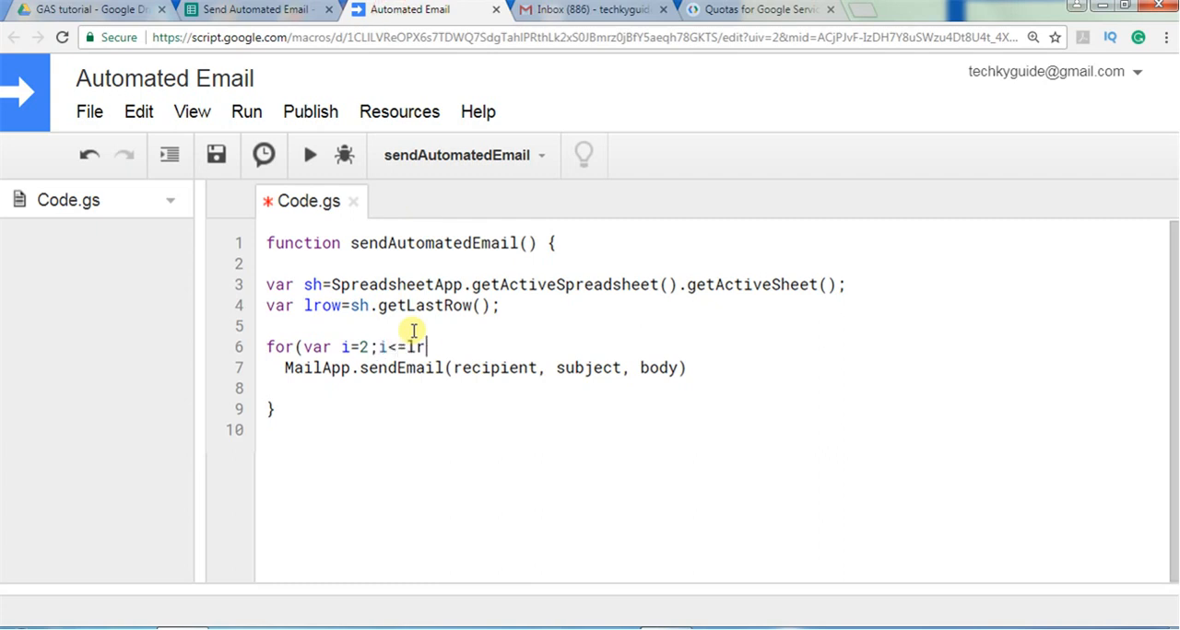
pyautogui.write('ow')
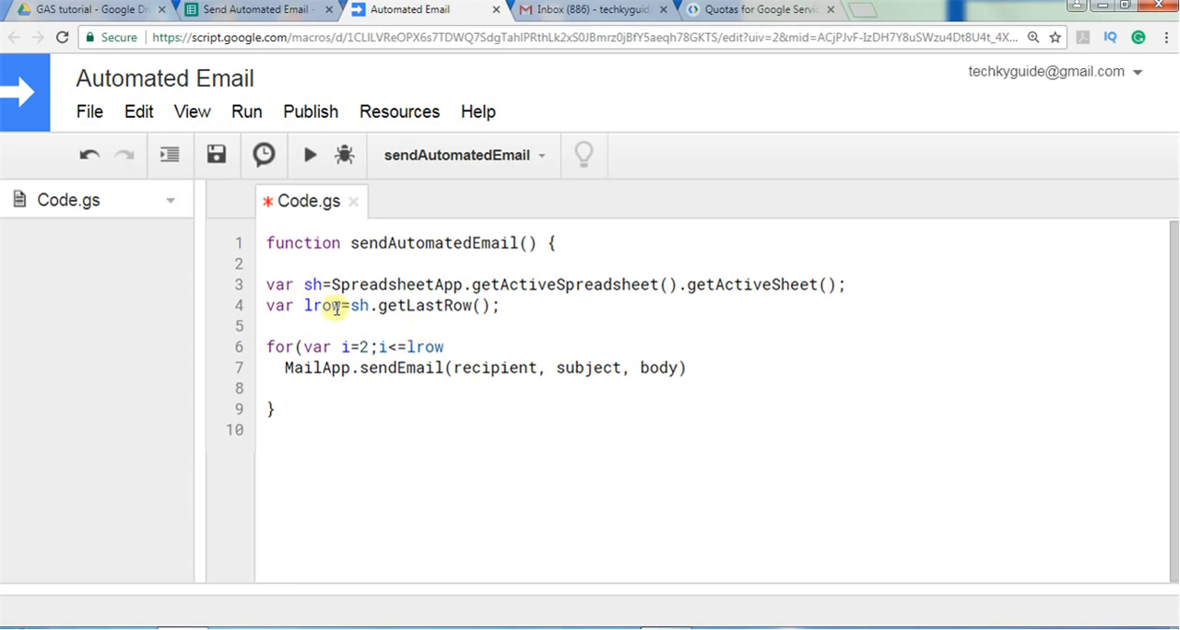
pyautogui.write(';i')
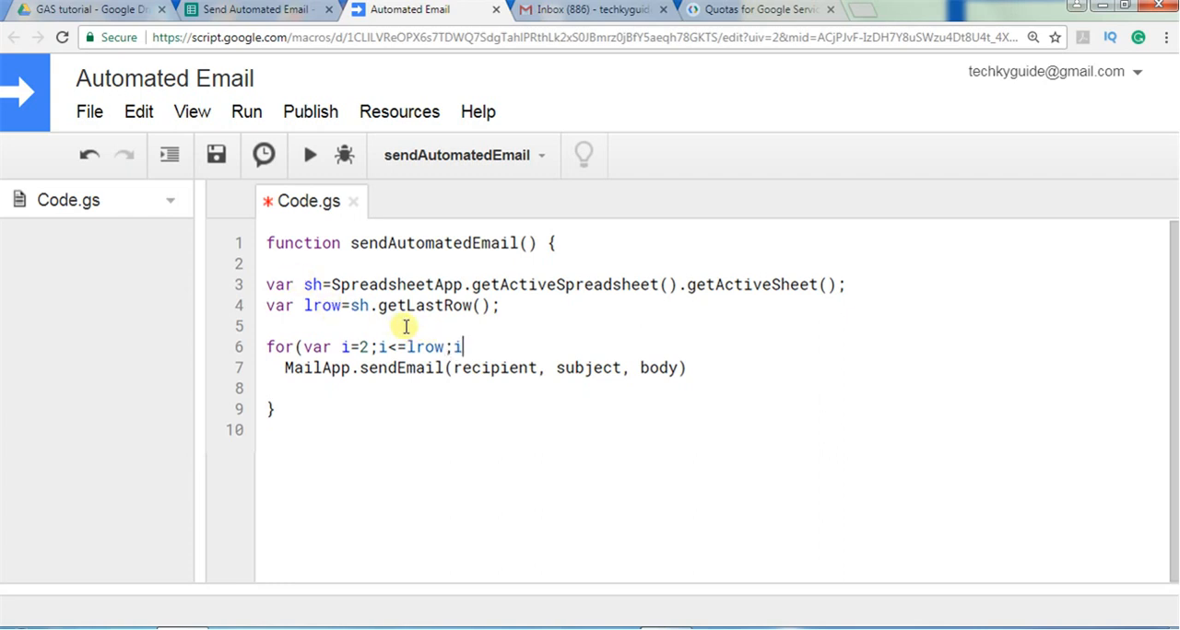
pyautogui.write('++)')
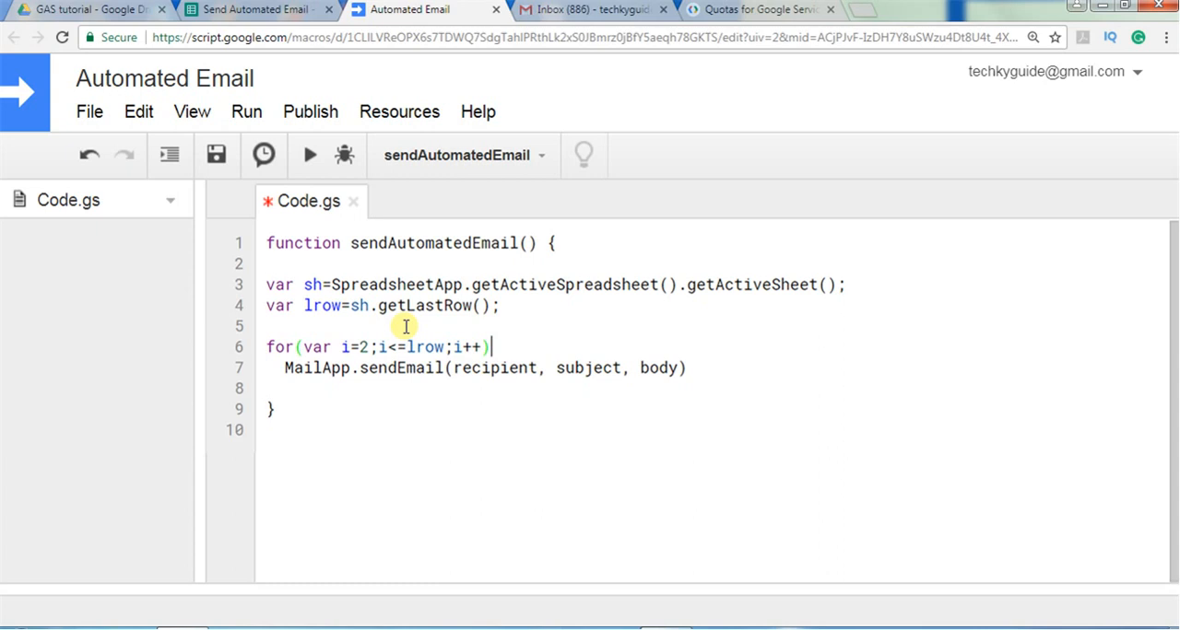
pyautogui.write('{')
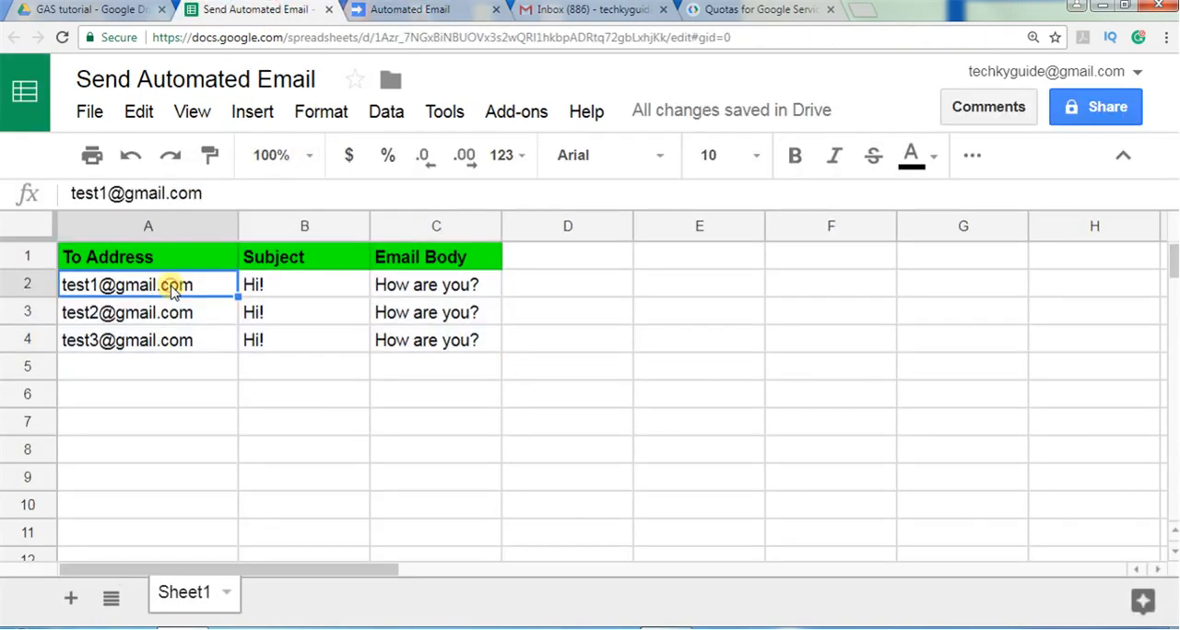
# Step: Change the sendEmail recipient argument to sh.getRange(i, 1).getValue()
pyautogui.click(410, 9)
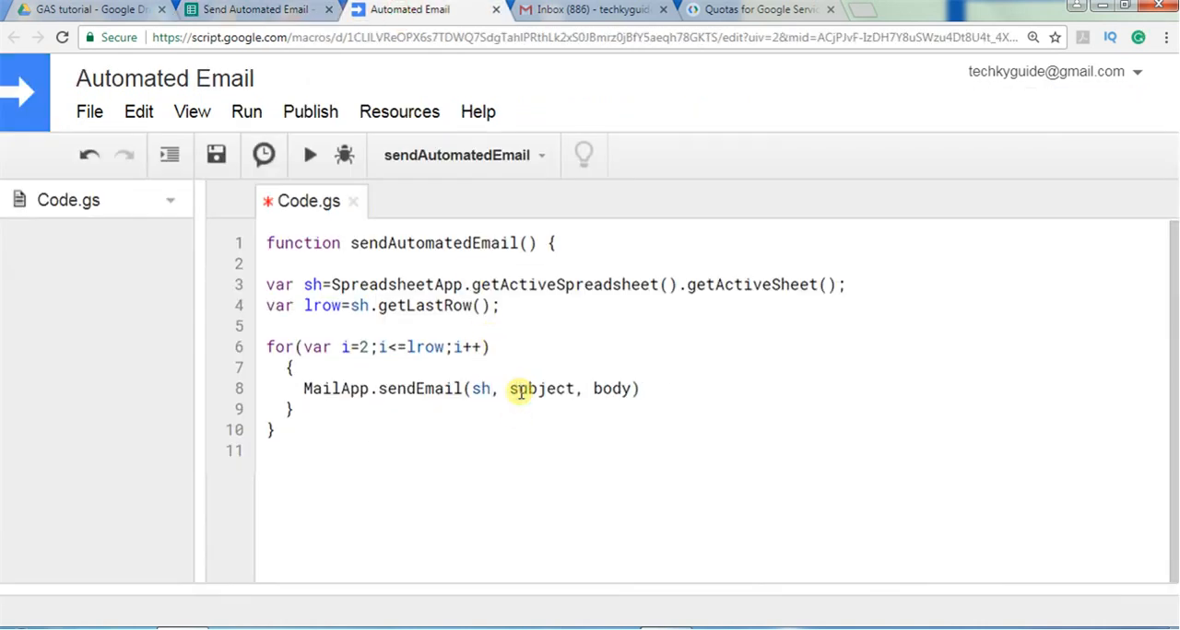
pyautogui.write('.')
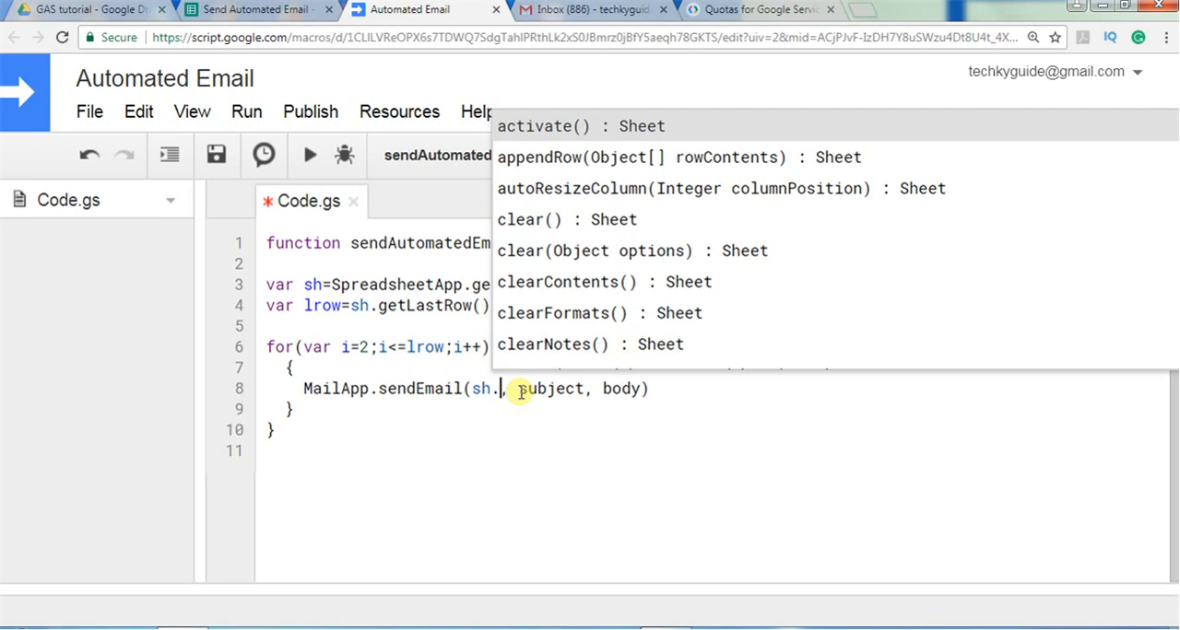
pyautogui.write('getRange(i, column')
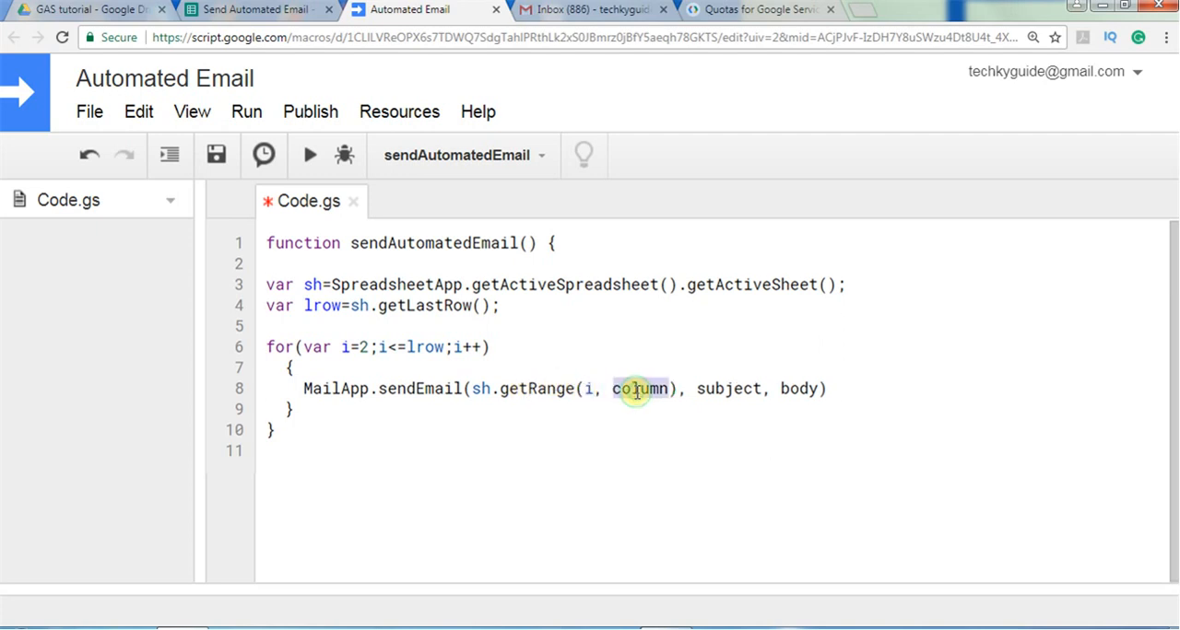
pyautogui.write('1')
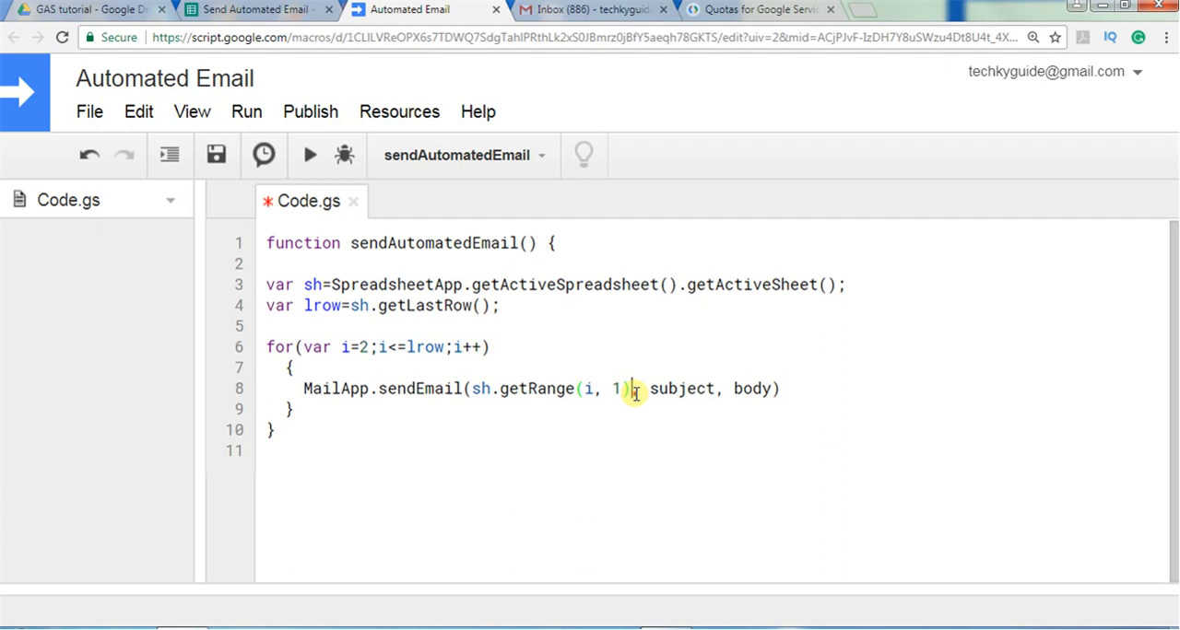
pyautogui.write('.getv')
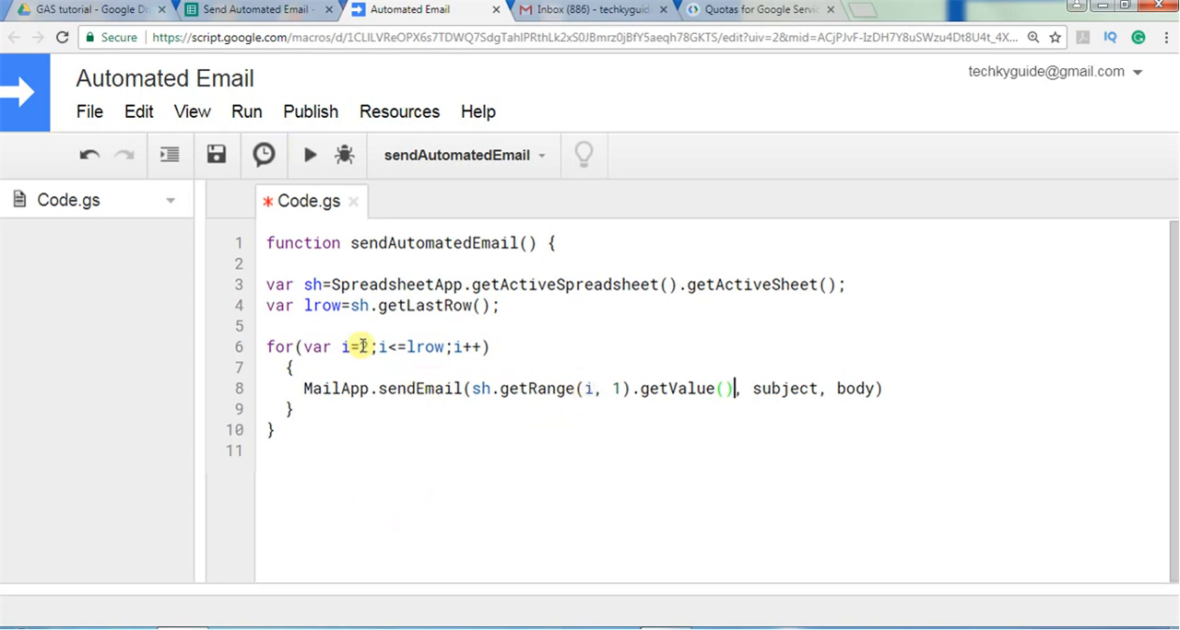
pyautogui.write('2')
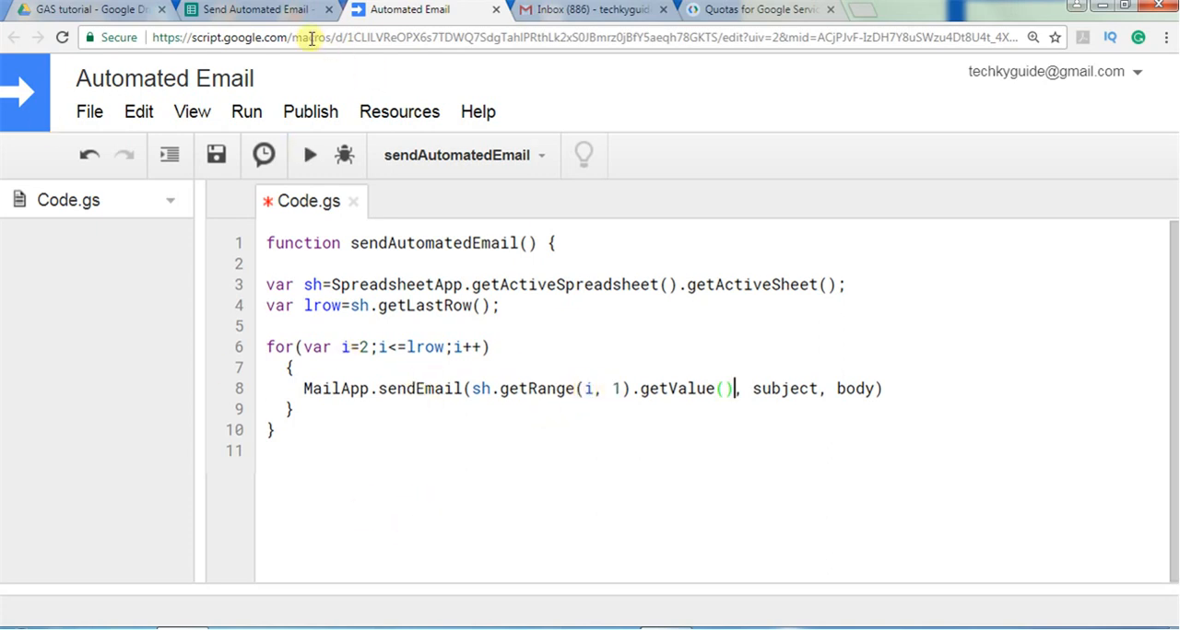
pyautogui.click(249, 9)
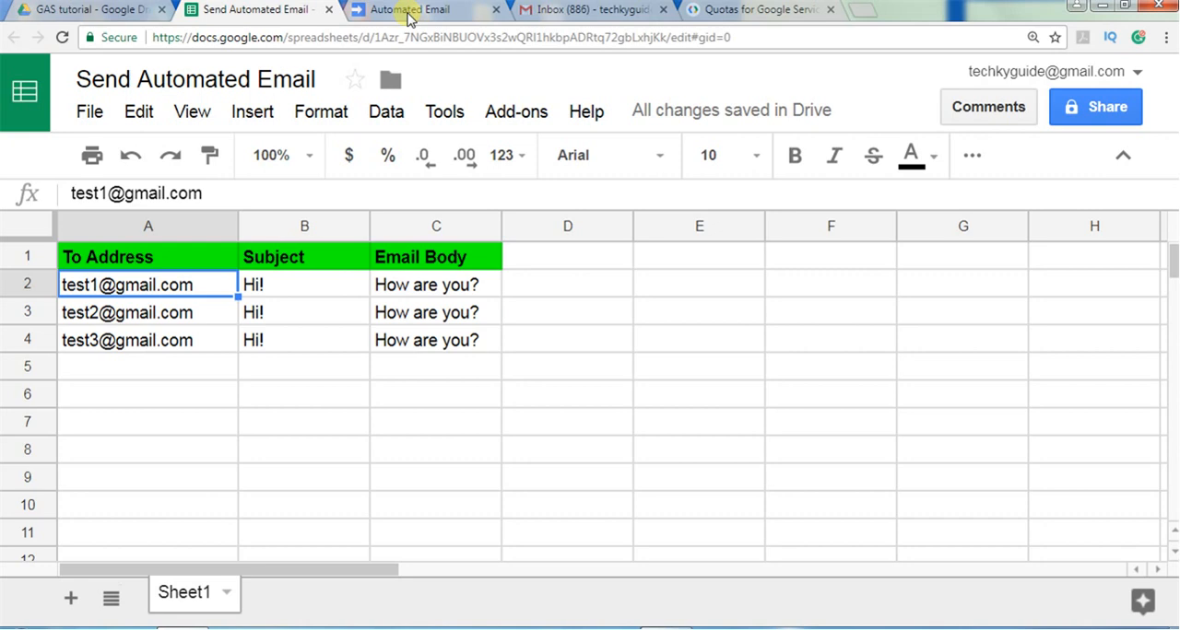
pyautogui.click(406, 8)
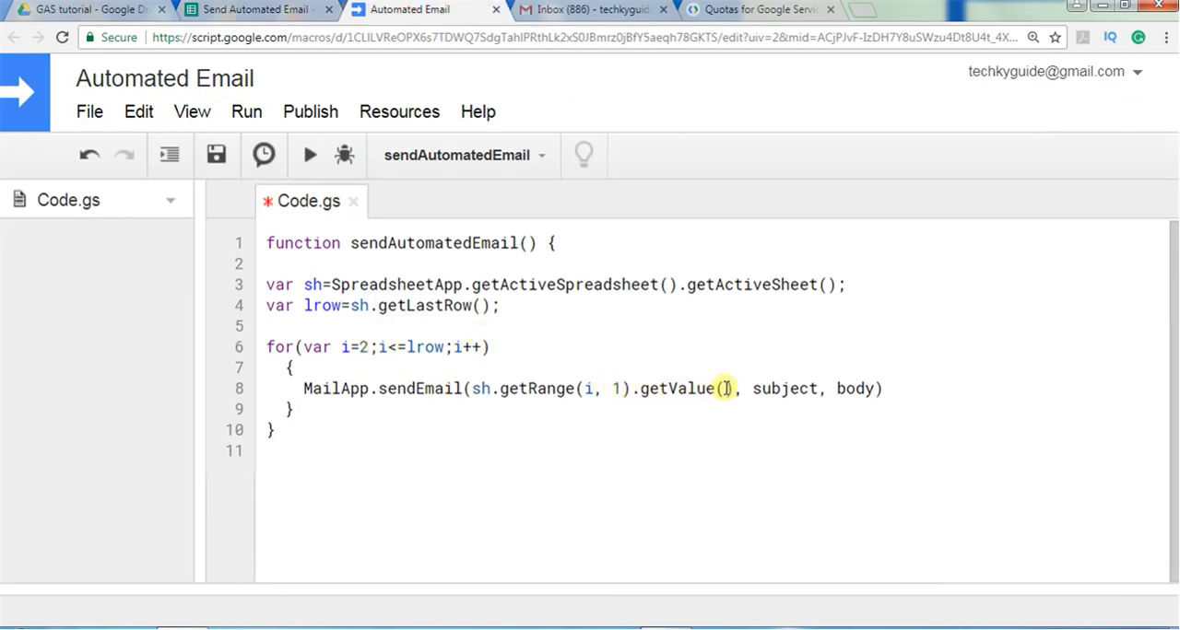
# Step: Reuse sh.getRange(i, 1).getValue() for subject and body with columns 2 and 3, then save
pyautogui.moveTo(473, 388); pyautogui.dragTo(734, 388)
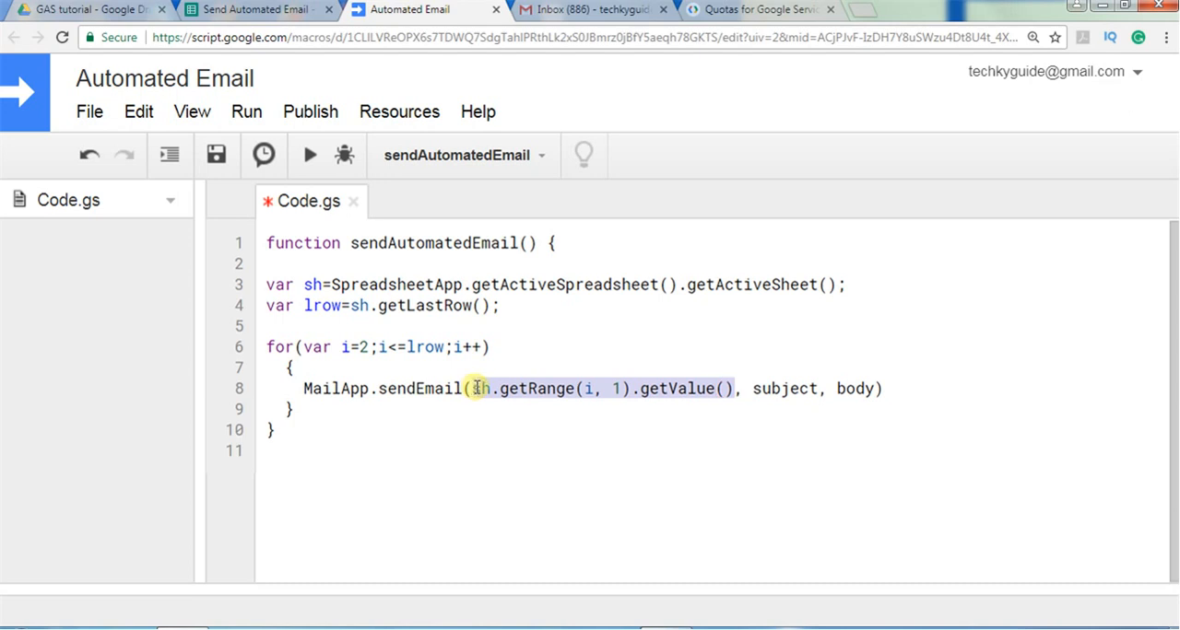
pyautogui.write('sh.getRange(i, 1).getValue()')
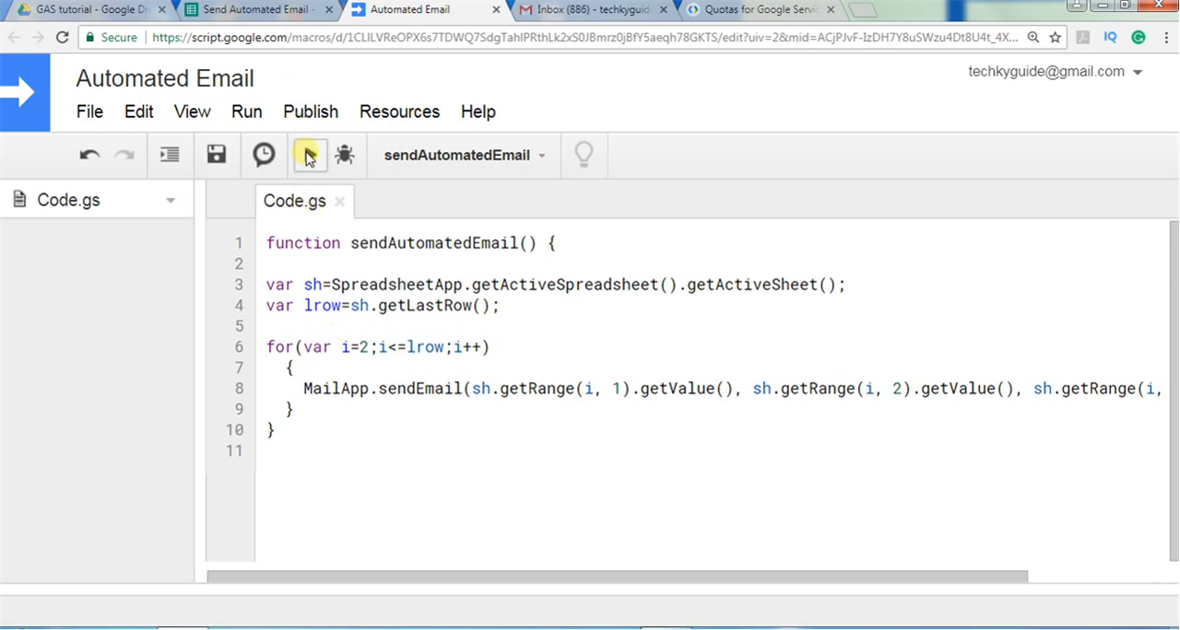
# Step: Run sendAutomatedEmail, then check the recipient sheet and the Gmail mailbox
pyautogui.click(310, 155)
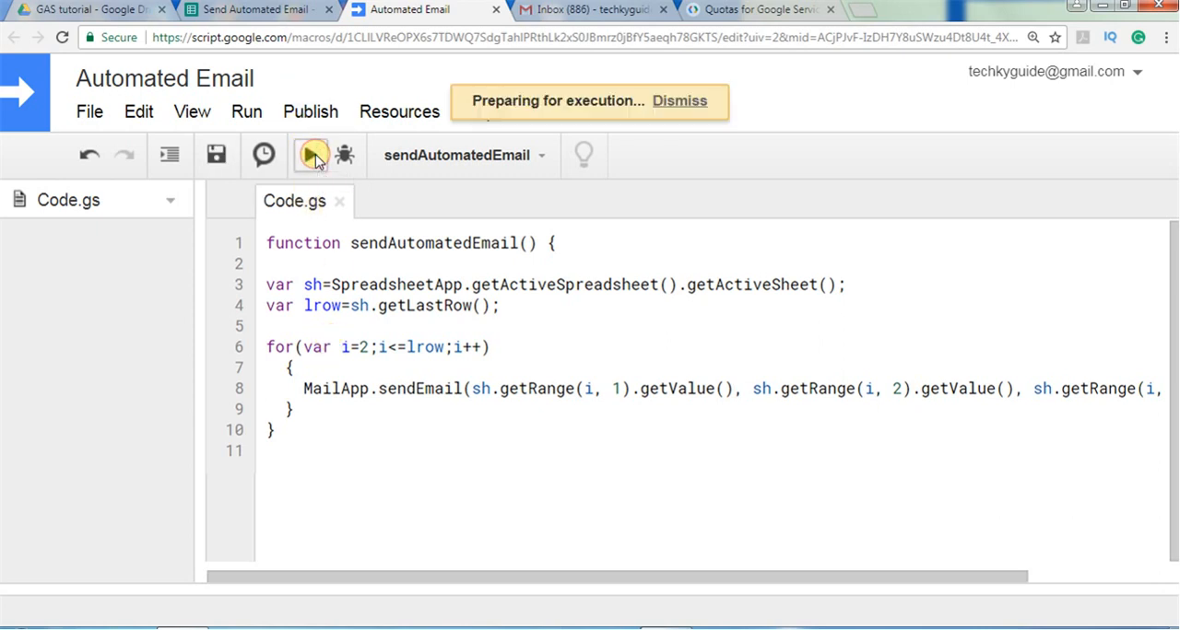
pyautogui.click(313, 155)
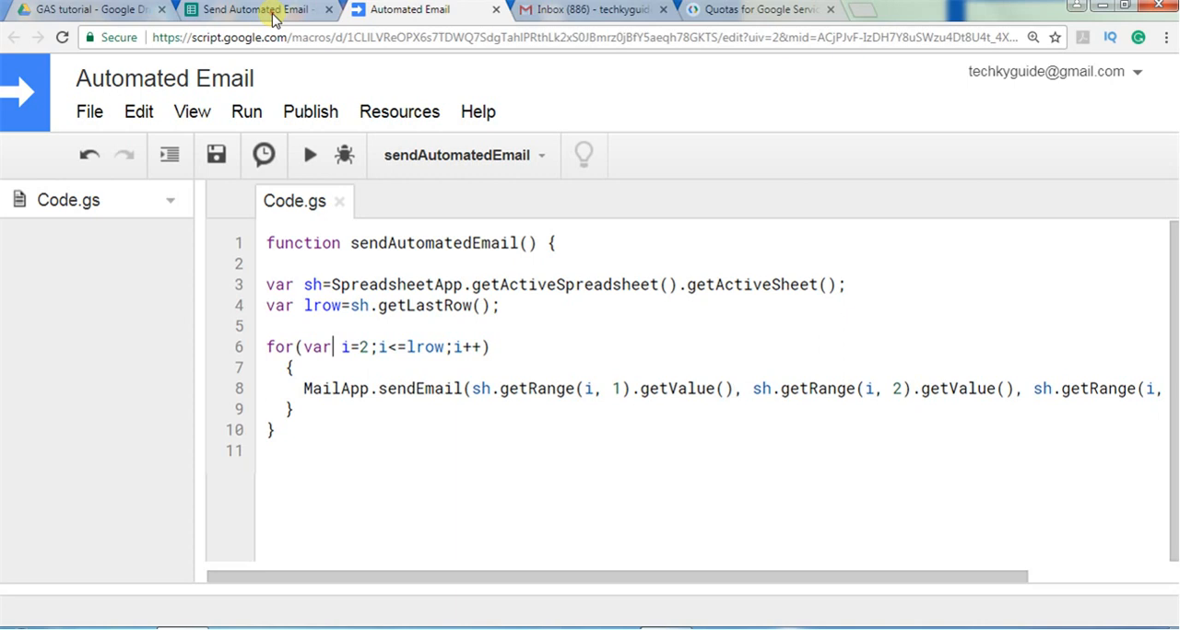
pyautogui.click(254, 9)
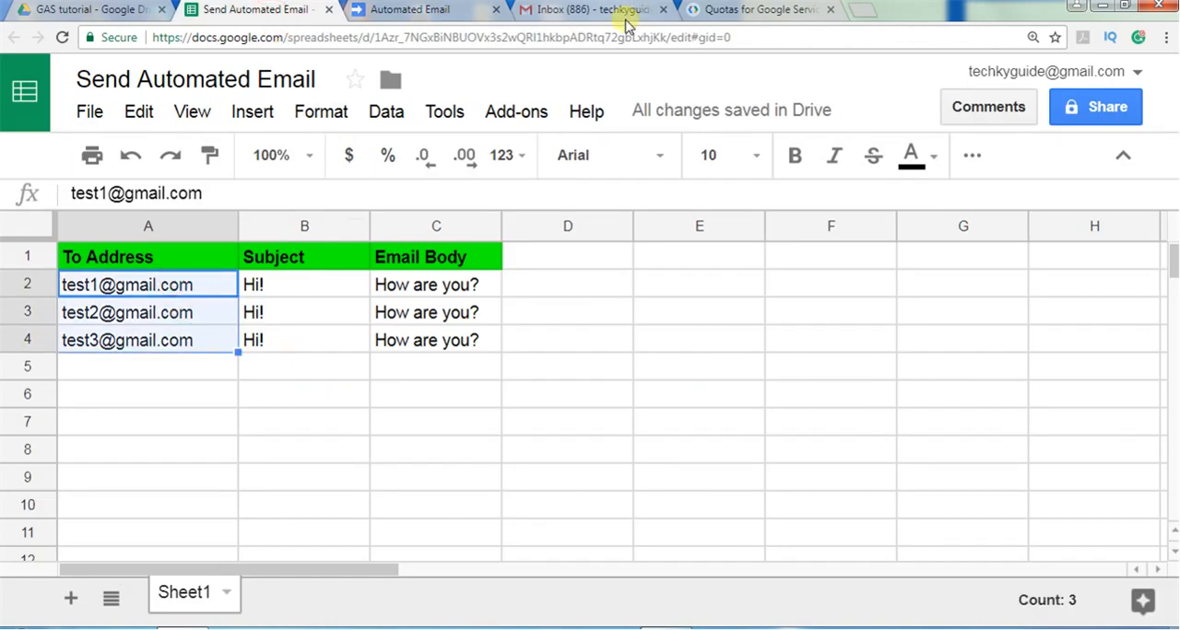
pyautogui.click(590, 10)
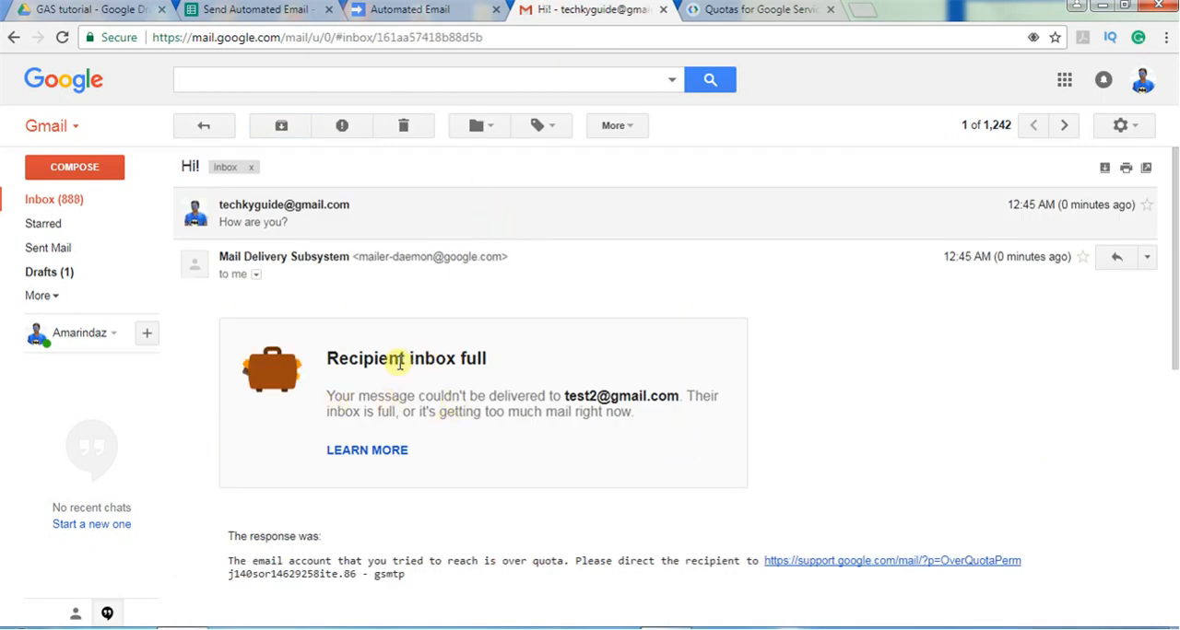
pyautogui.moveTo(560, 396)
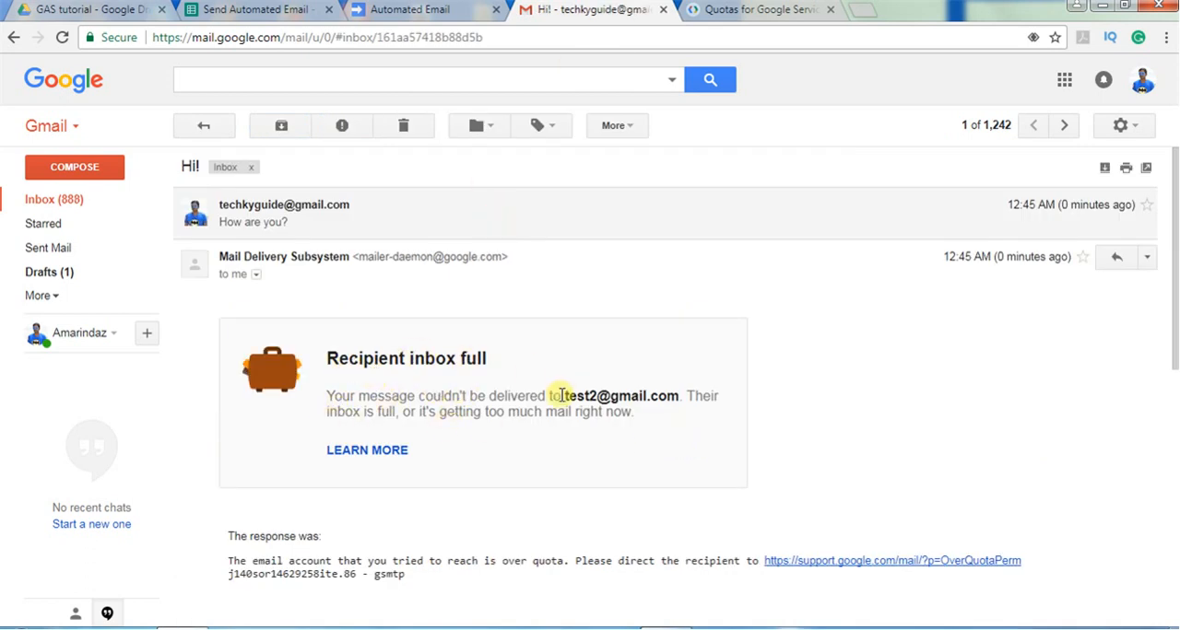
pyautogui.doubleClick(619, 395)
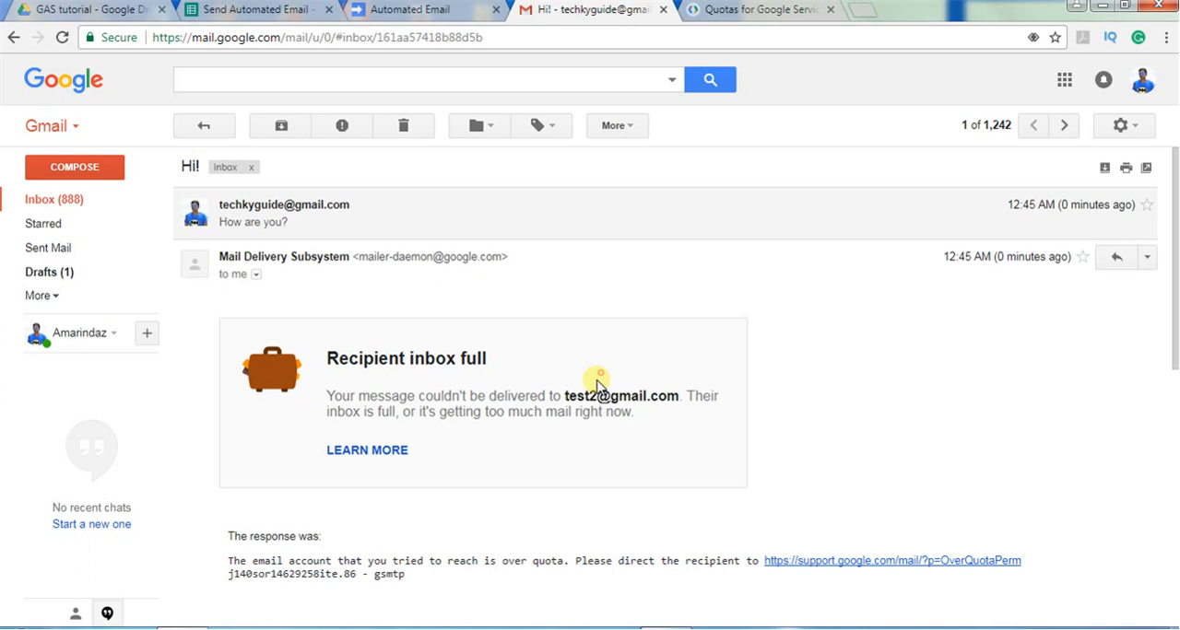
pyautogui.moveTo(203, 126)
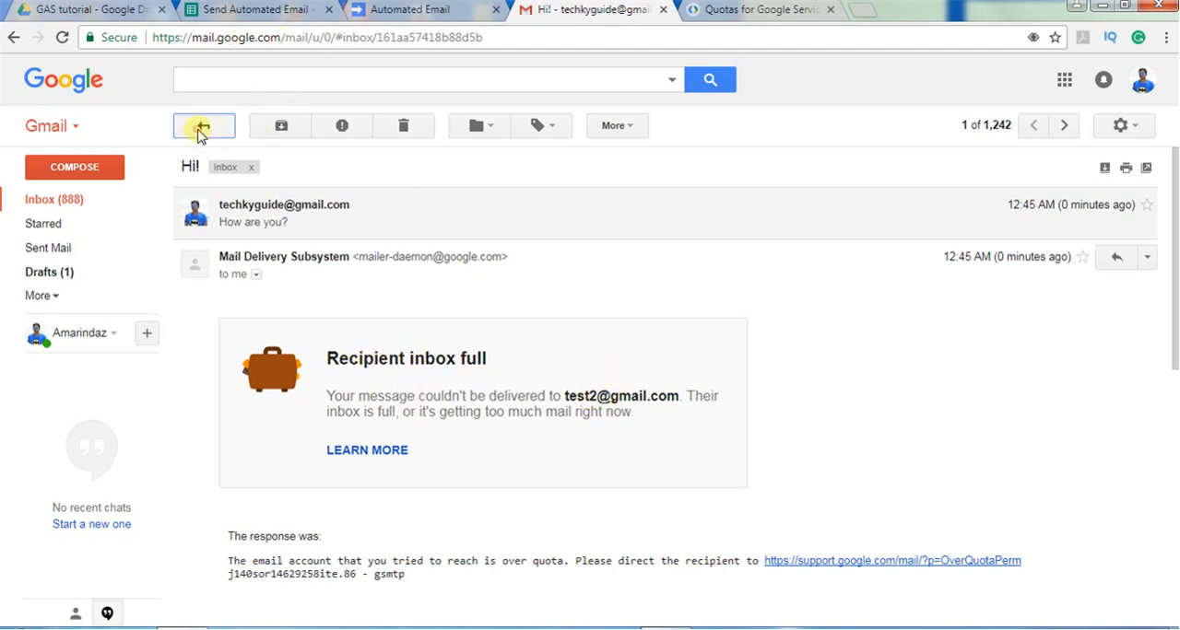
pyautogui.click(414, 9)
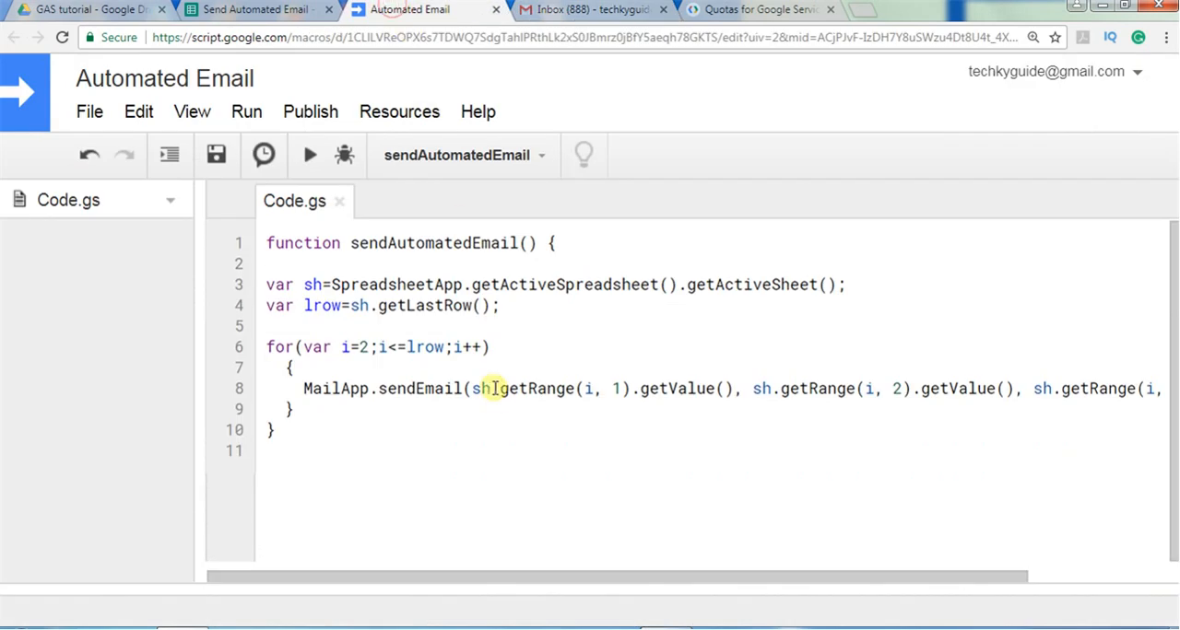
# Step: Review the three recipient rows in the spreadsheet, then bring up the Apps Script quotas page
pyautogui.click(258, 9)
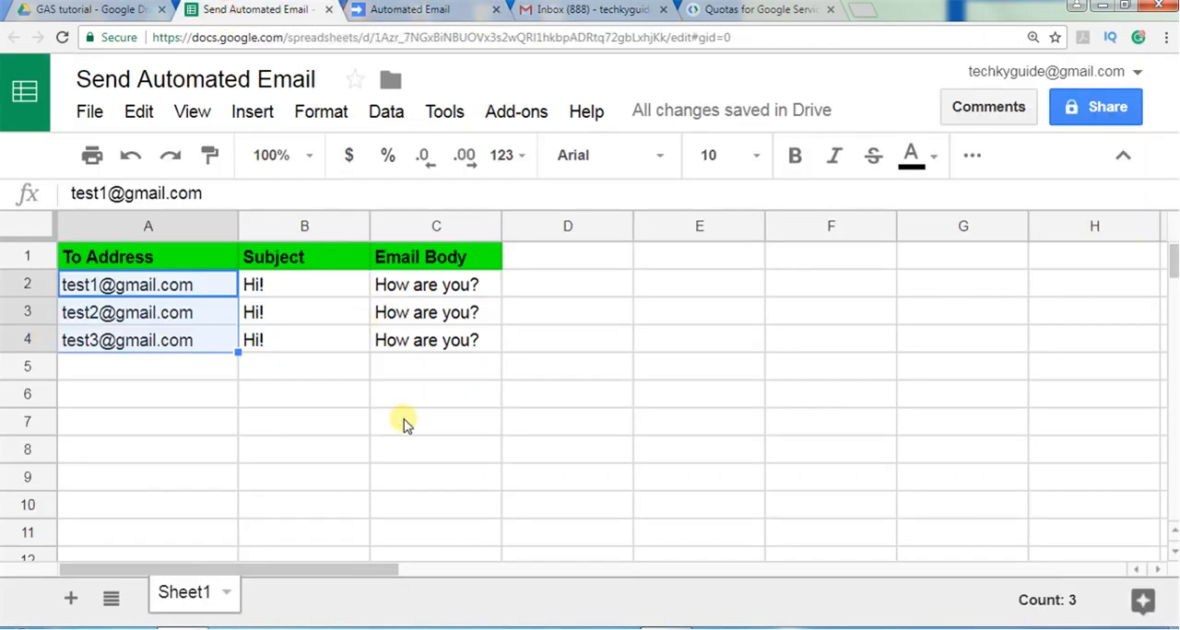
pyautogui.click(407, 422)
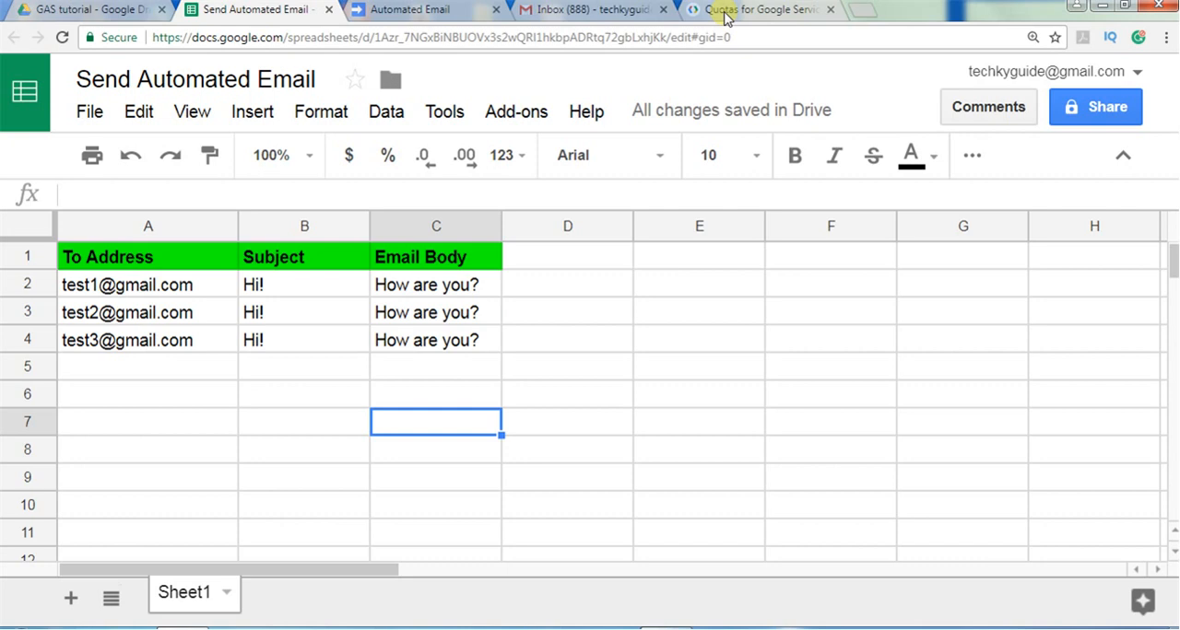
pyautogui.click(765, 9)
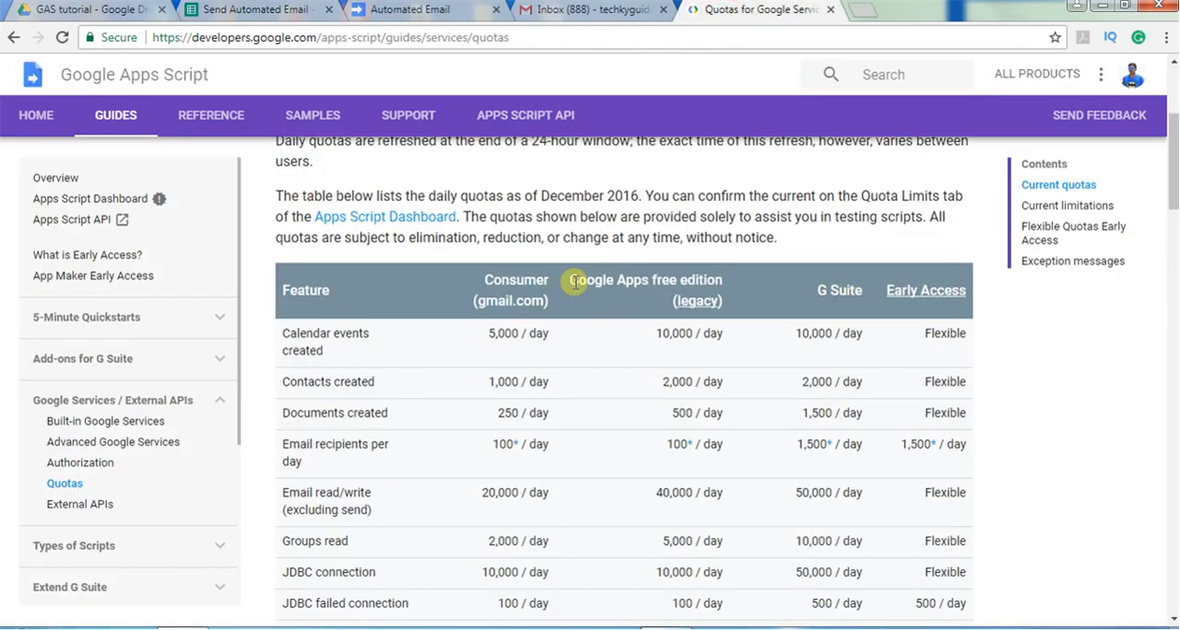
# Step: Find the 100 email recipients per day consumer limit in the quotas table, then return to the script
pyautogui.scroll(-3)
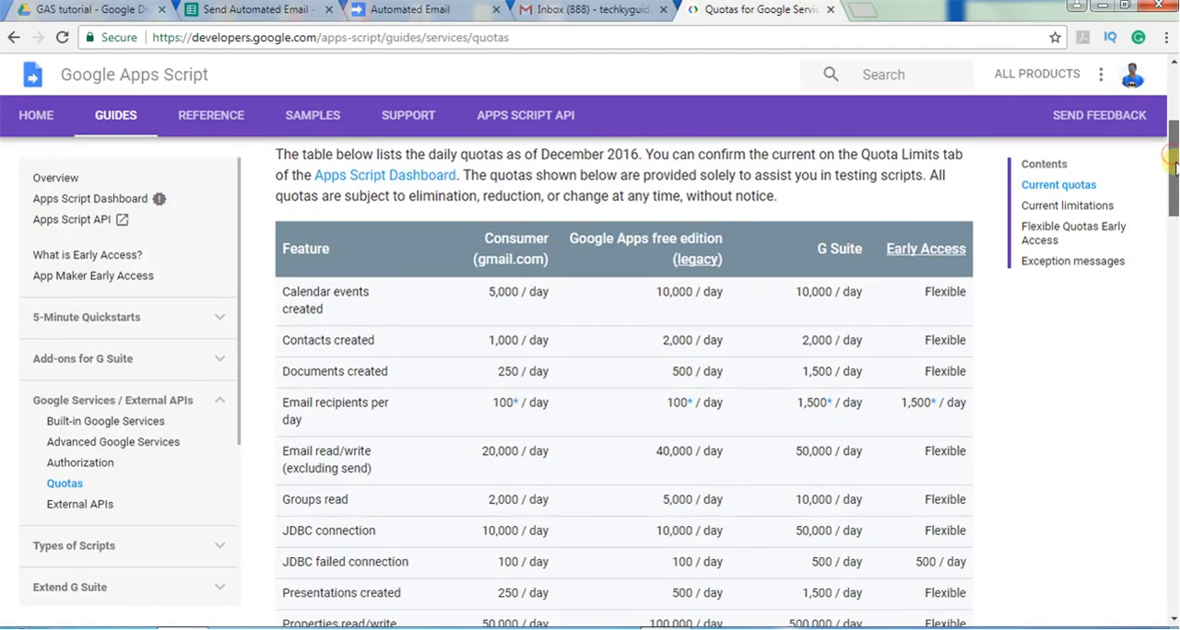
pyautogui.moveTo(496, 404)
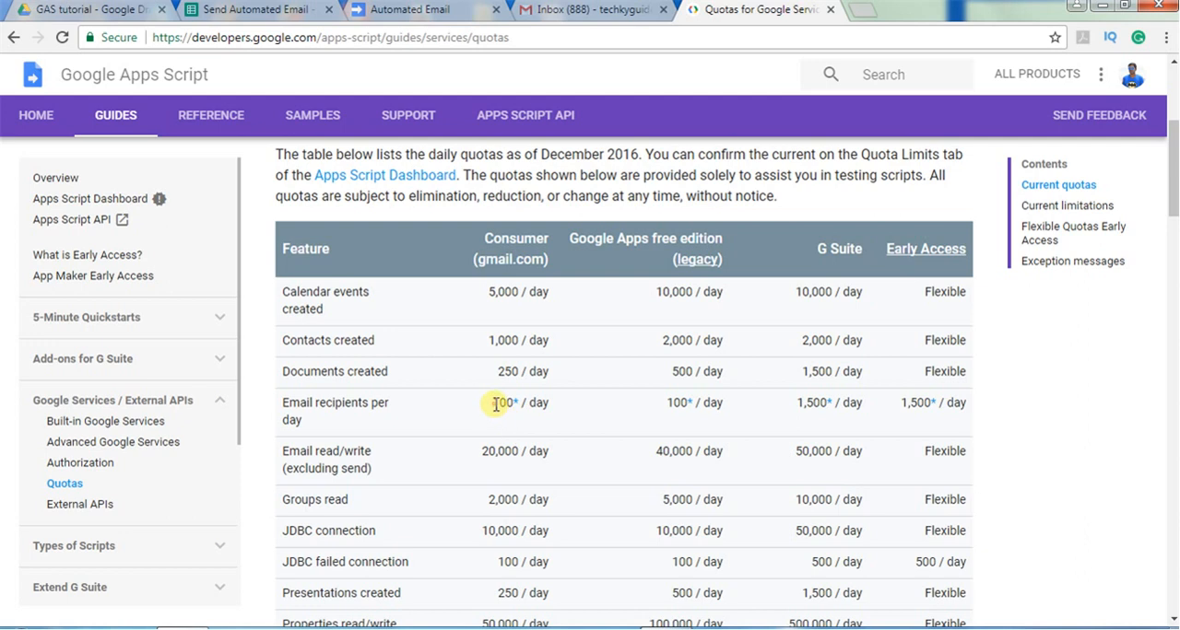
pyautogui.doubleClick(497, 403)
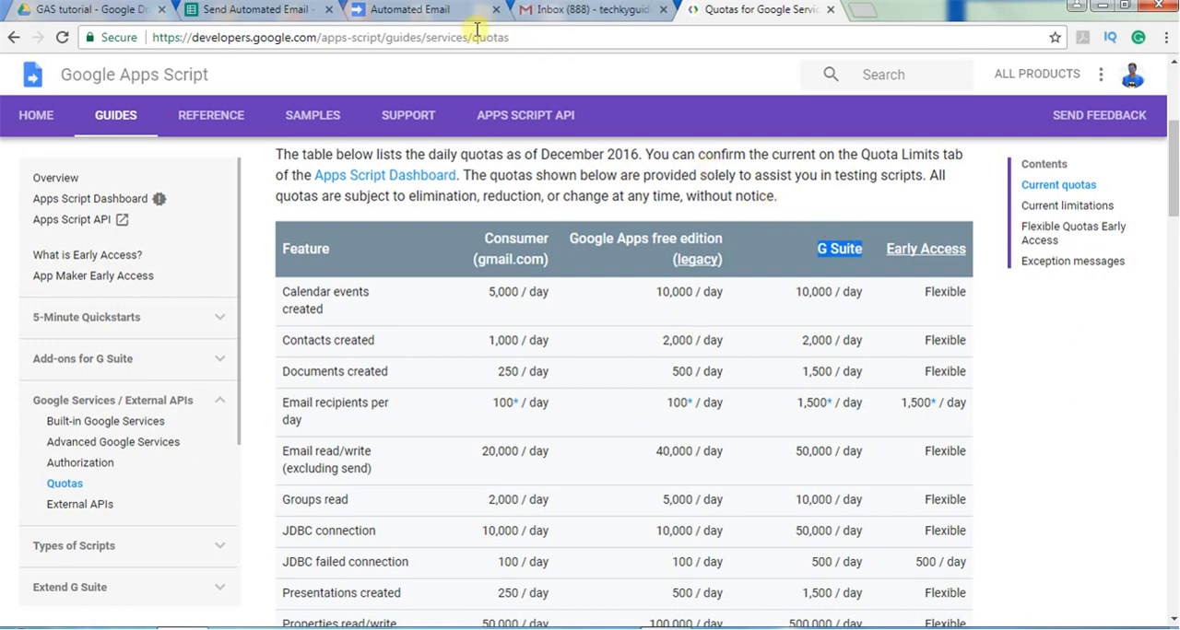
pyautogui.click(424, 10)
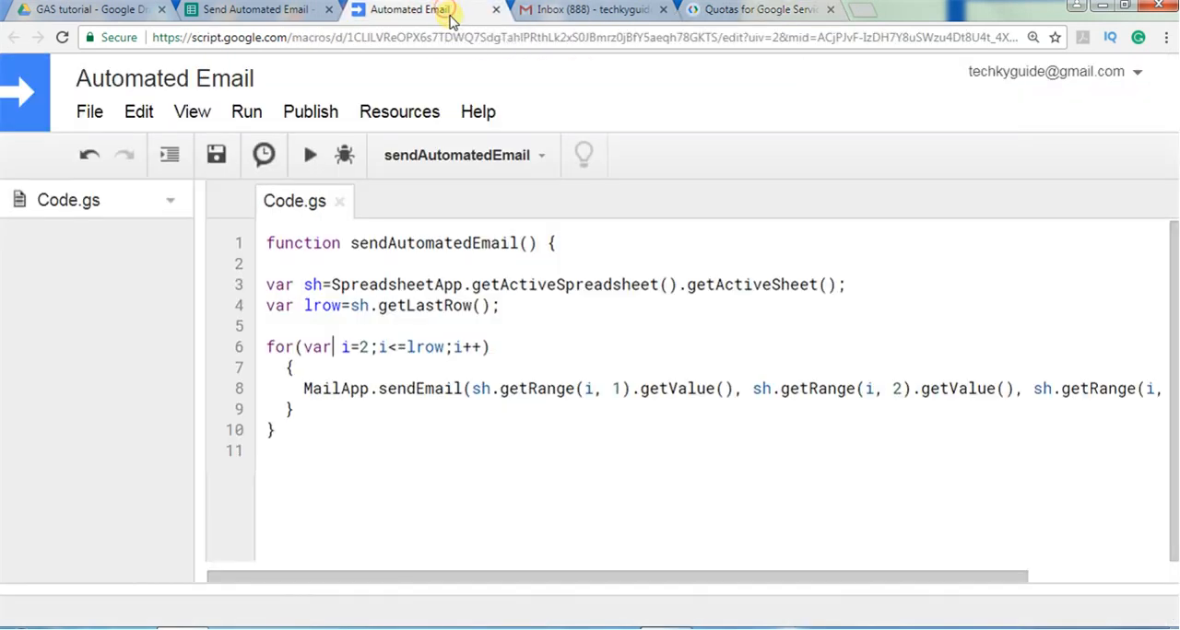
# Step: Inspect the second row's email body in cell C3 of the Send Automated Email sheet
pyautogui.click(249, 11)
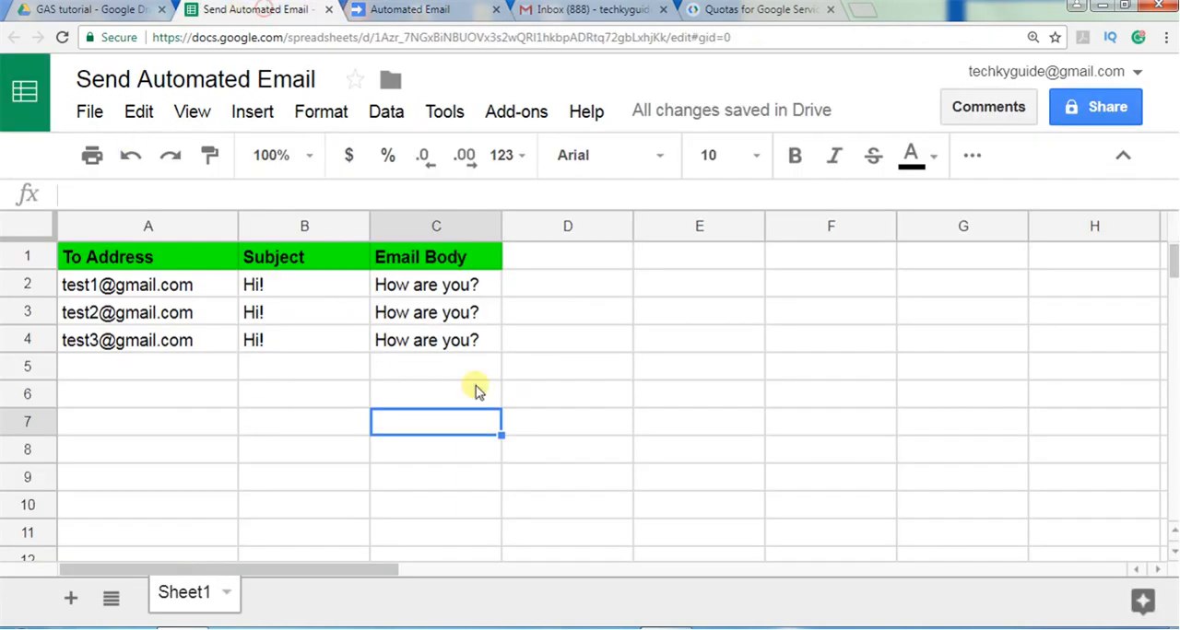
pyautogui.click(435, 311)
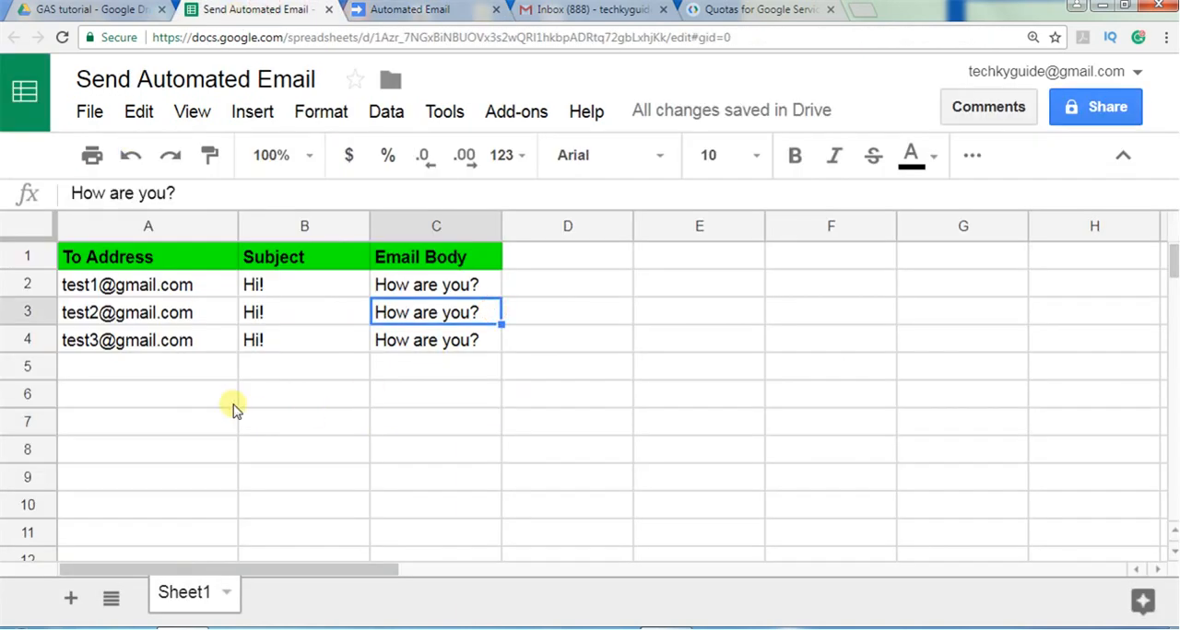
pyautogui.moveTo(659, 340)
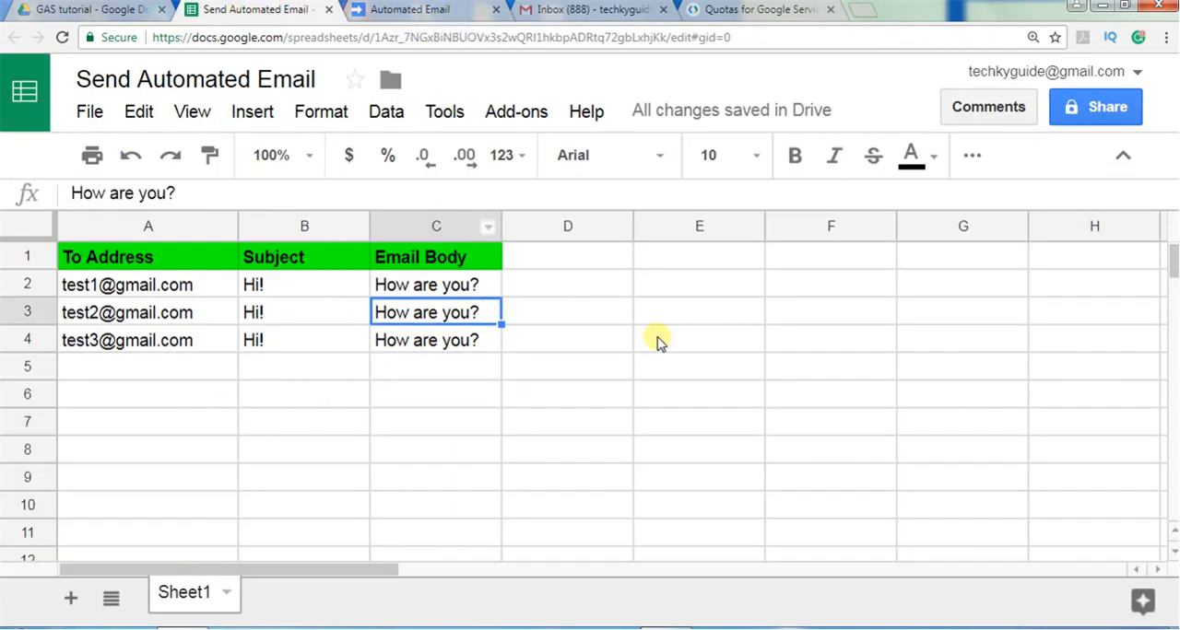
pyautogui.scroll(-3)
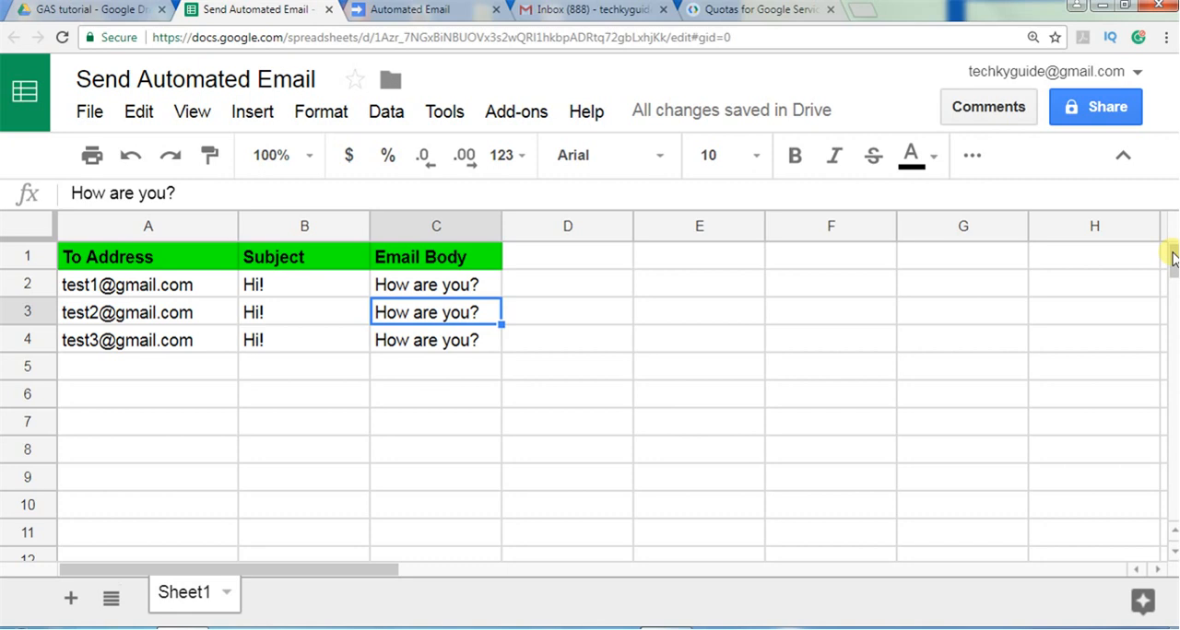
pyautogui.moveTo(443, 349)
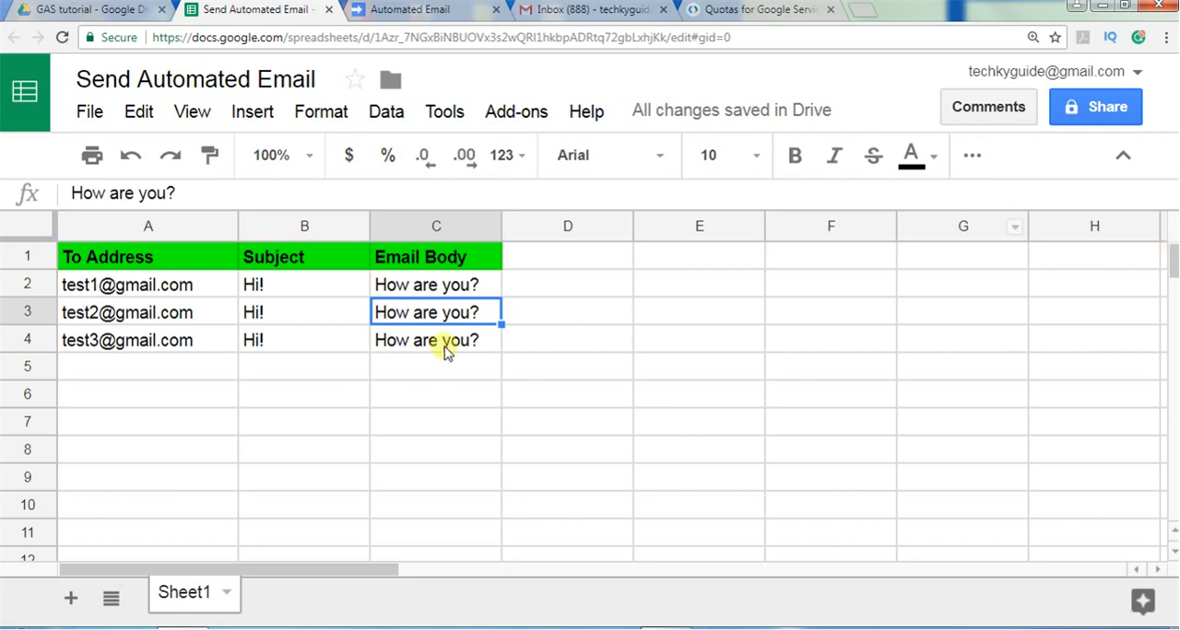